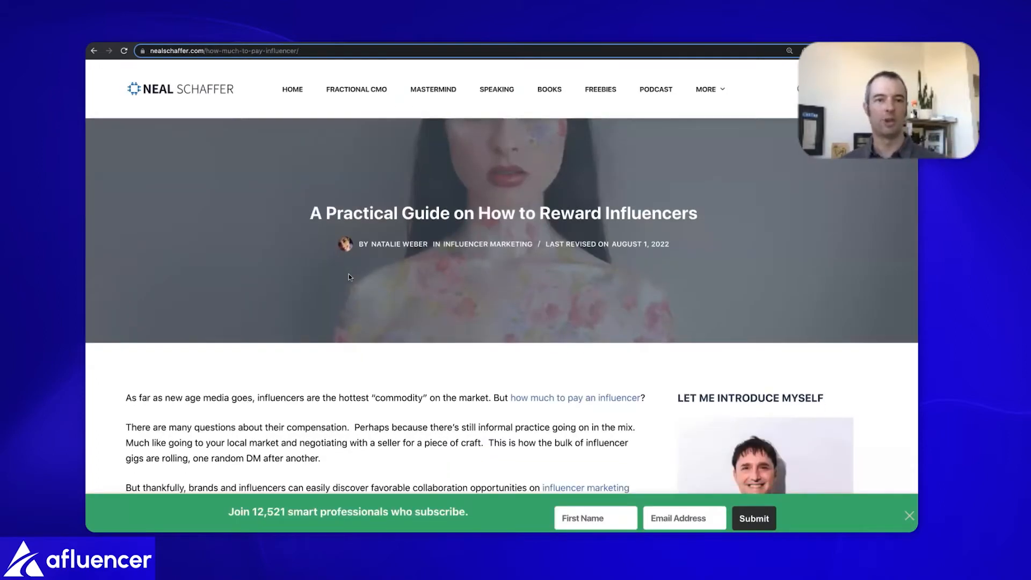
Scroll the reward-influencers guide to its per-platform benchmarks, e.g. Instagram $10 per post per 1,000 followers.
{"action": "scroll", "scroll_direction": "down", "scroll_amount": 3}
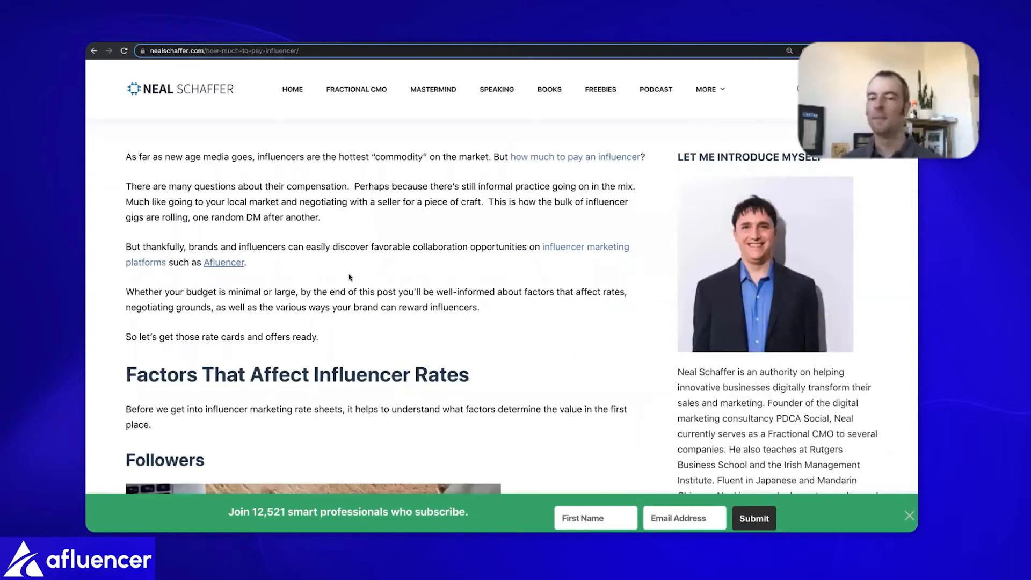
{"action": "scroll", "scroll_direction": "down", "scroll_amount": 3}
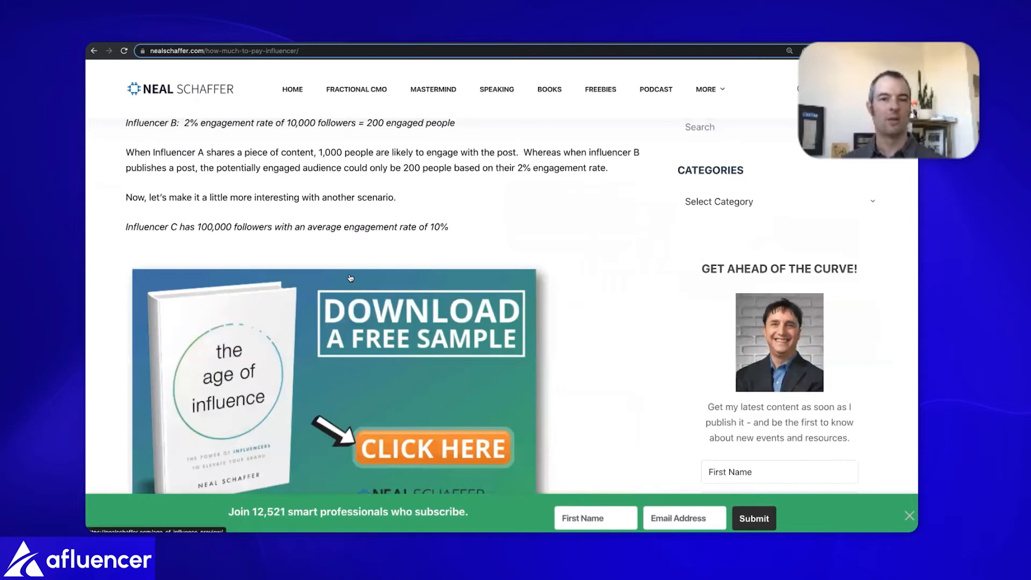
{"action": "scroll", "scroll_direction": "down", "scroll_amount": 3}
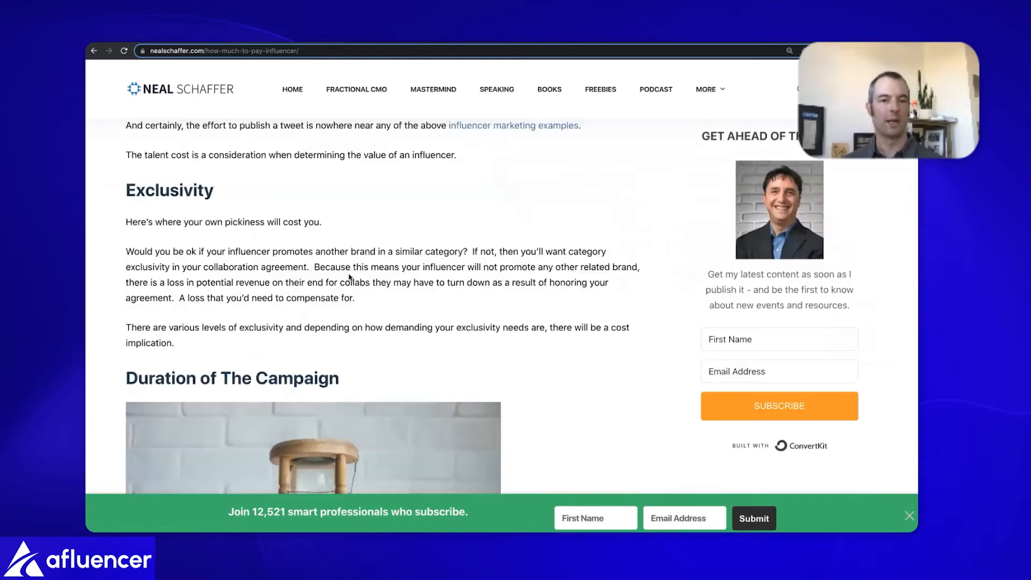
{"action": "scroll", "scroll_direction": "down", "scroll_amount": 3}
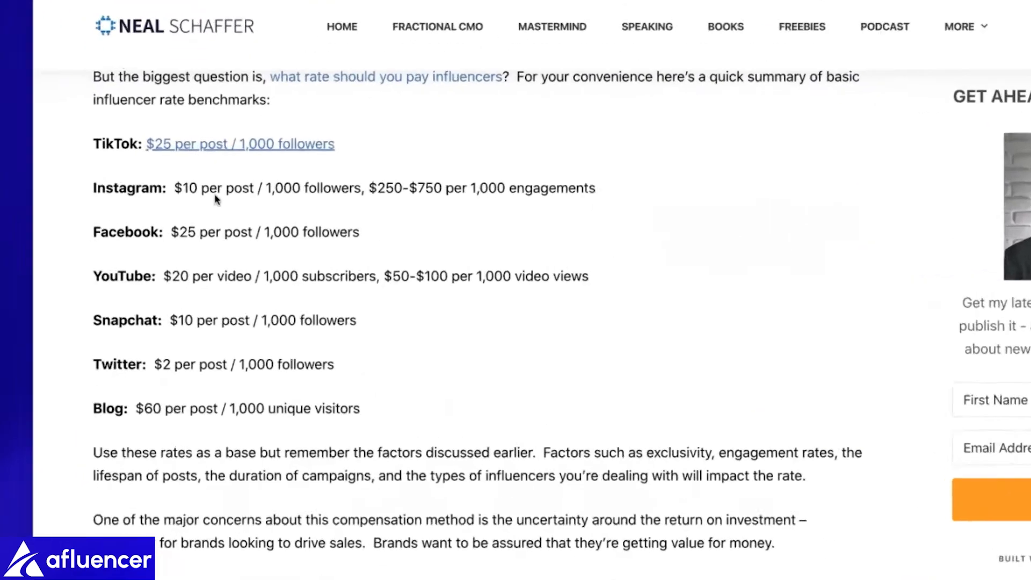
{"action": "scroll", "scroll_direction": "down", "scroll_amount": 3}
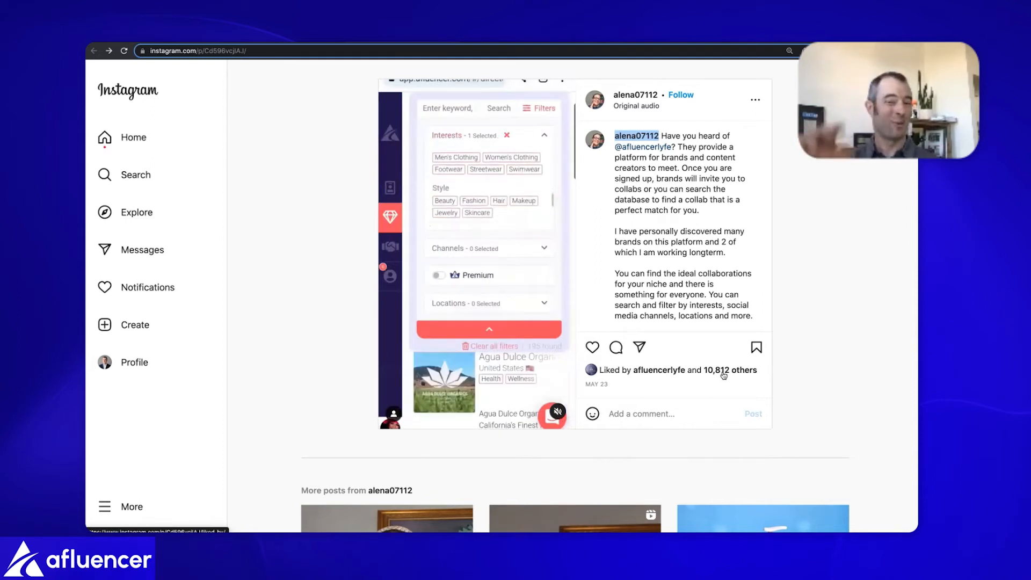
View the influencer's Instagram post recommending Afluencer for finding brand collabs.
{"action": "left_click", "coordinate": [476, 183]}
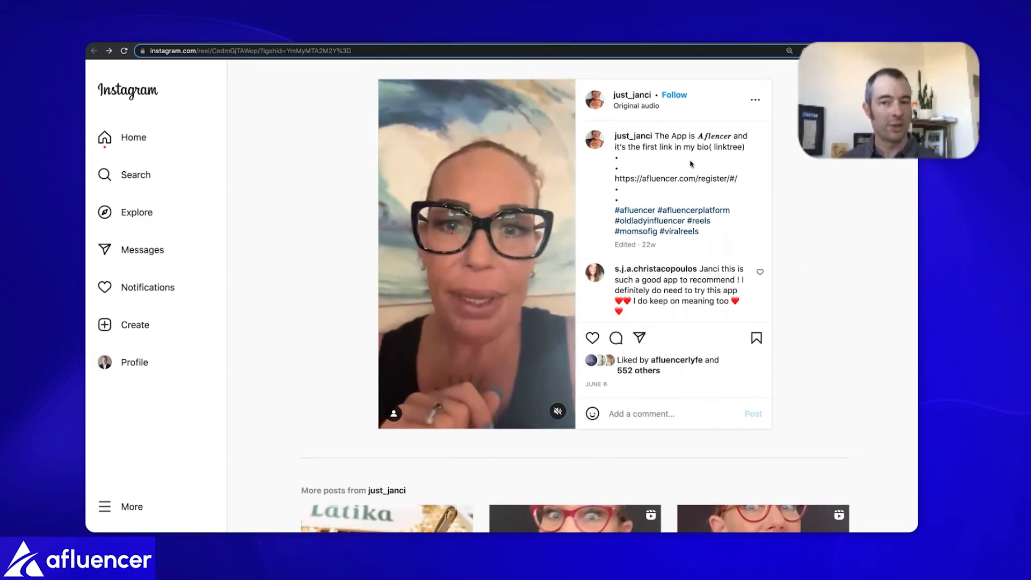
{"action": "mouse_move", "coordinate": [633, 136]}
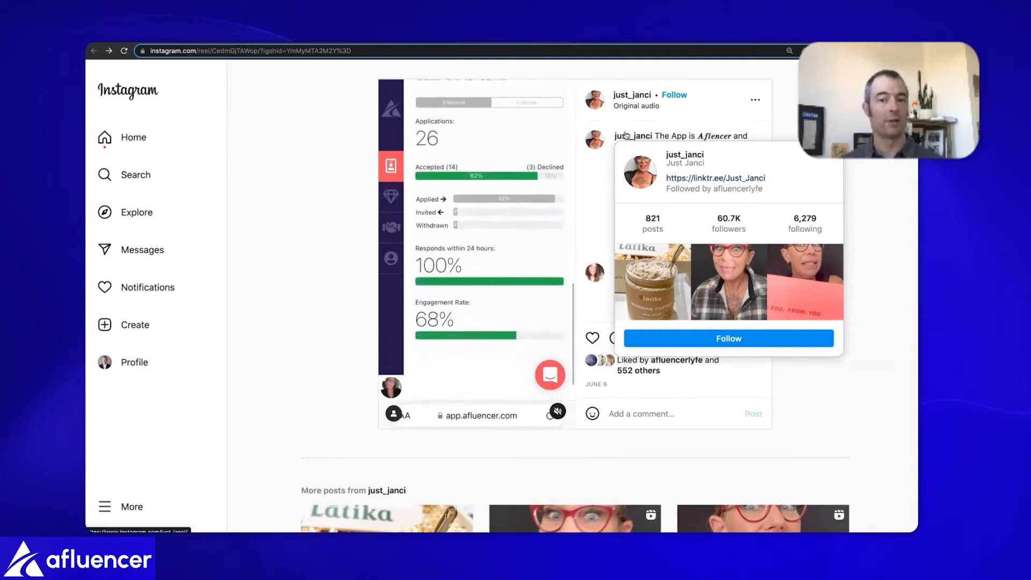
Scroll the creator's Afluencer reel to preview her profile with 60.7K followers.
{"action": "scroll", "scroll_direction": "down", "scroll_amount": 3}
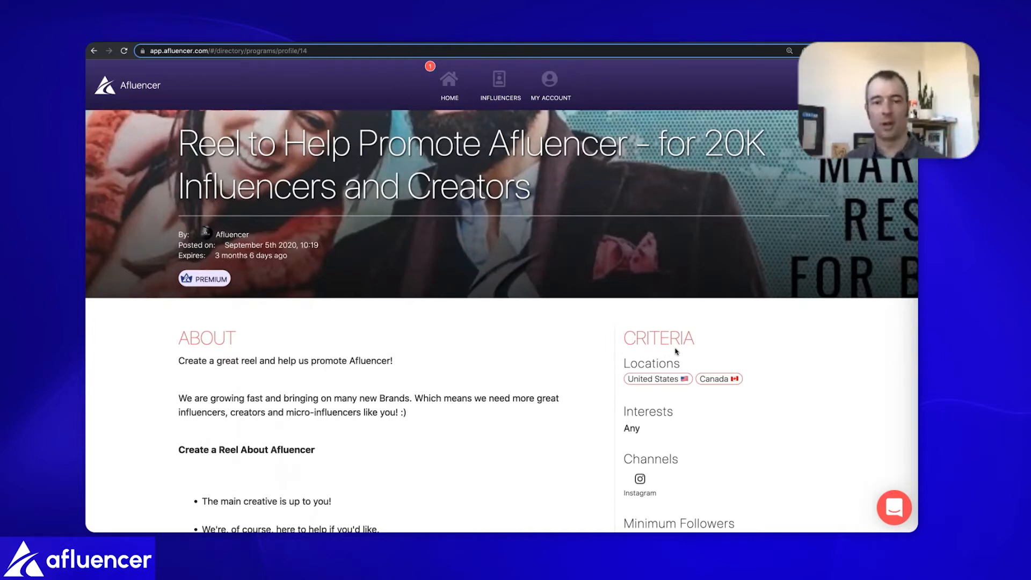
Scroll the collab listing past its 20,000+ follower criteria to the $75–$300 pay-per-post section.
{"action": "scroll", "scroll_direction": "down", "scroll_amount": 3}
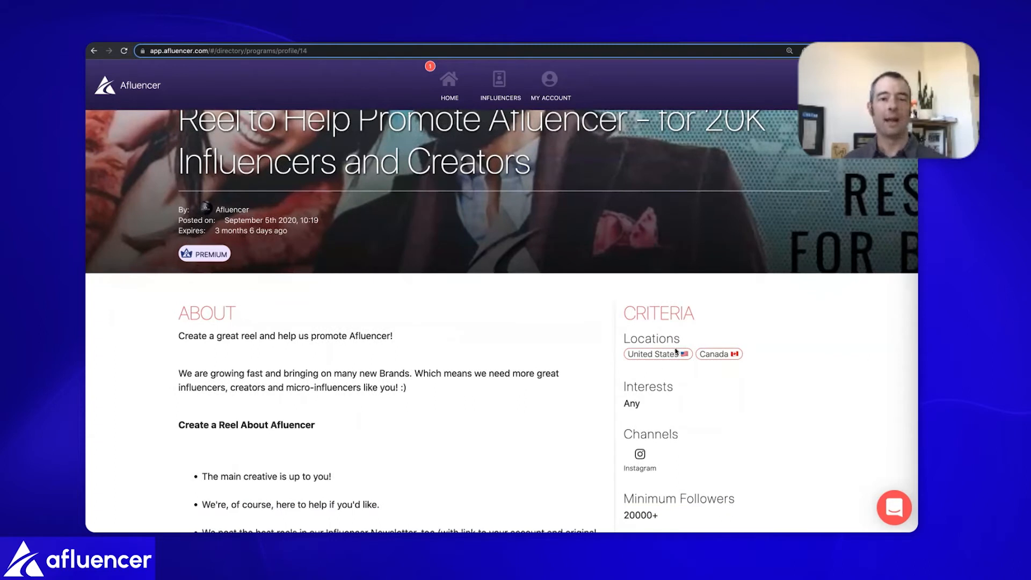
{"action": "scroll", "scroll_direction": "down", "scroll_amount": 3}
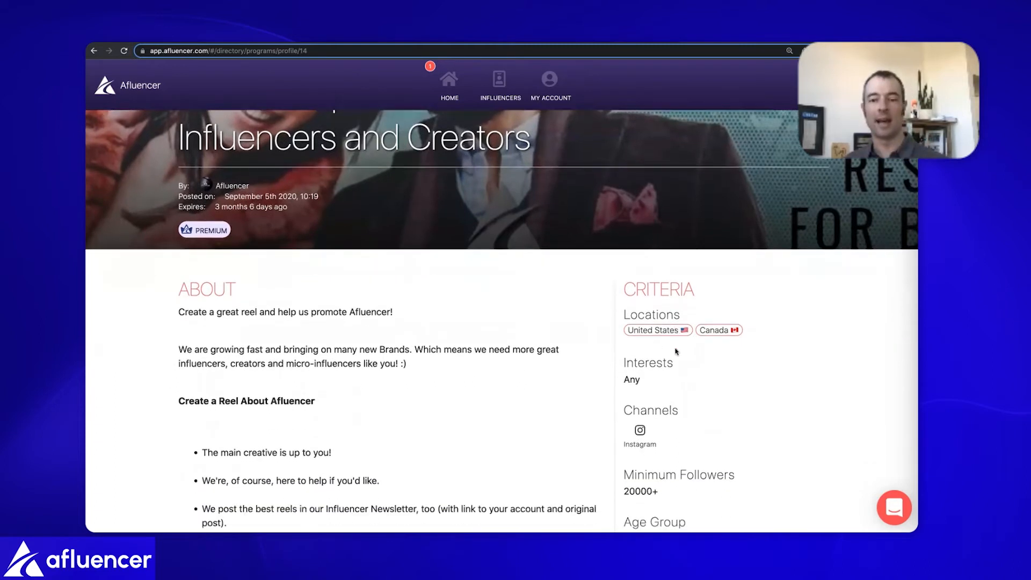
{"action": "scroll", "scroll_direction": "down", "scroll_amount": 3}
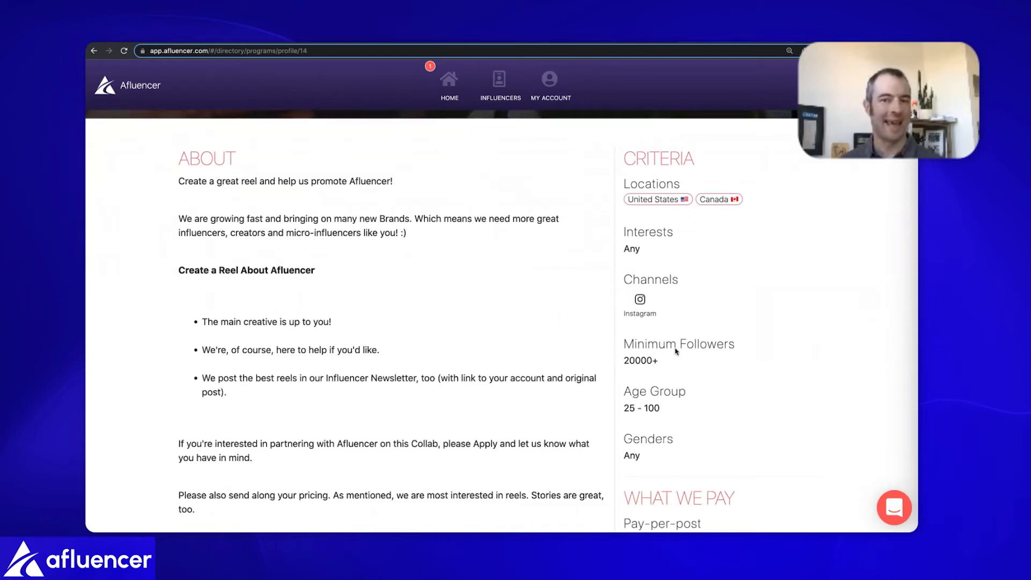
{"action": "scroll", "scroll_direction": "down", "scroll_amount": 3}
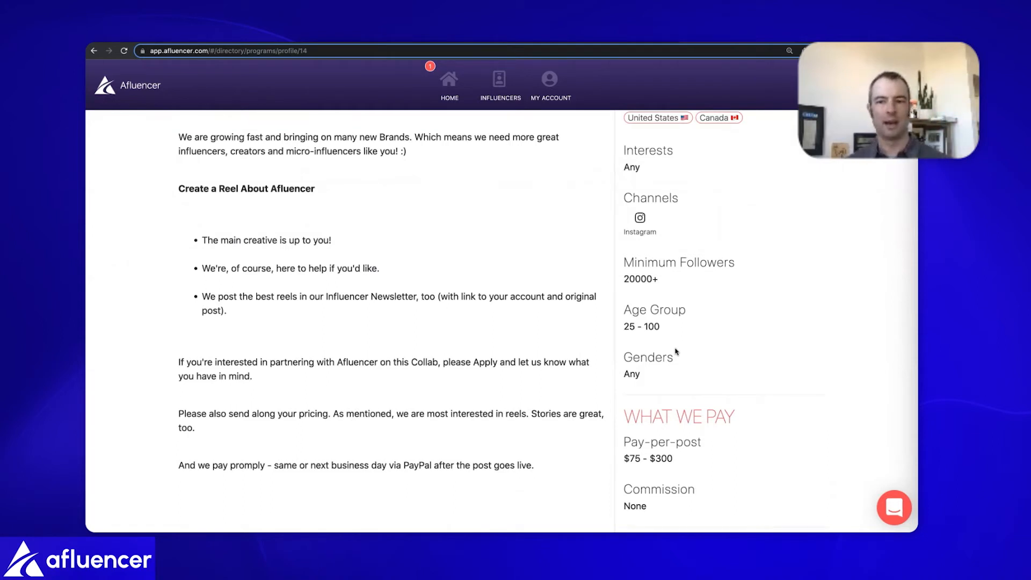
Scroll to the Collab Engagement panel showing 101 applications, 80 accepted, then back to the title.
{"action": "scroll", "scroll_direction": "down", "scroll_amount": 3}
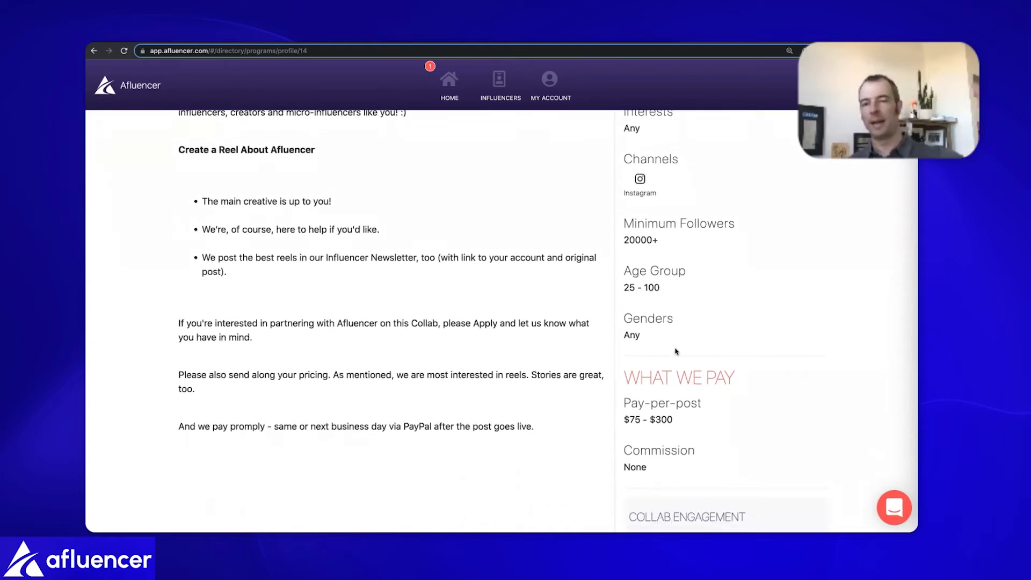
{"action": "scroll", "scroll_direction": "down", "scroll_amount": 3}
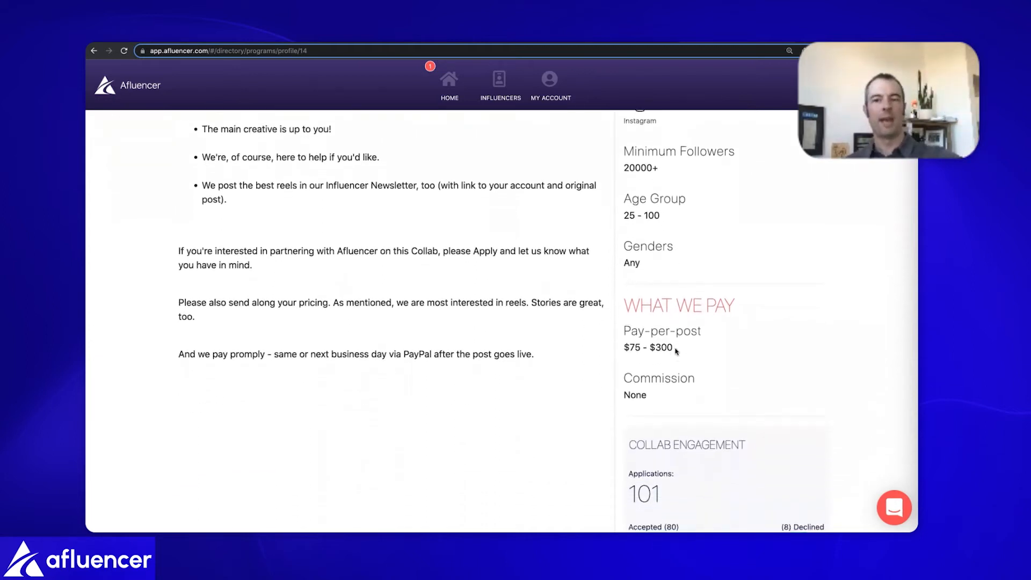
{"action": "scroll", "scroll_direction": "down", "scroll_amount": 3}
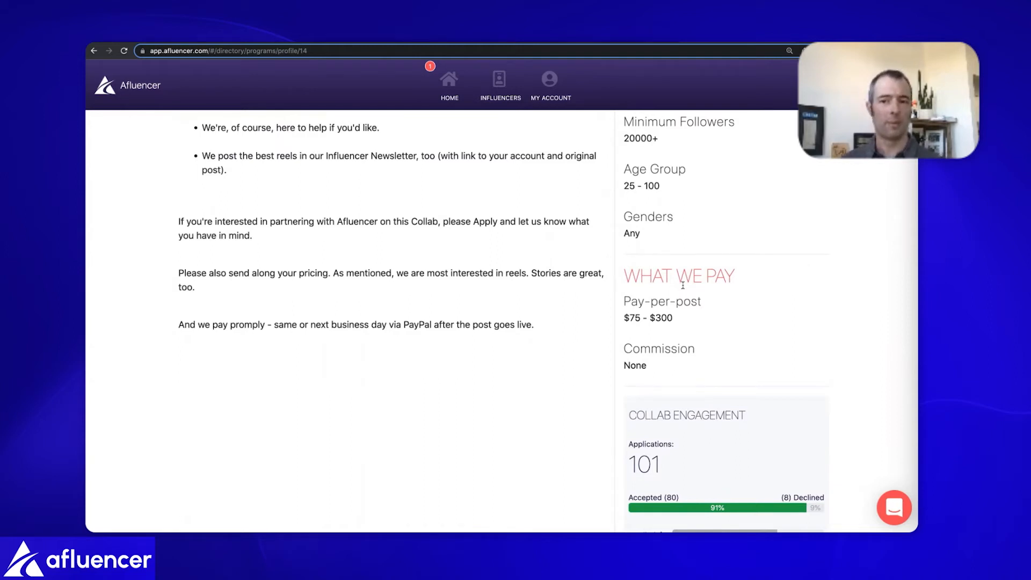
{"action": "scroll", "scroll_direction": "down", "scroll_amount": 3}
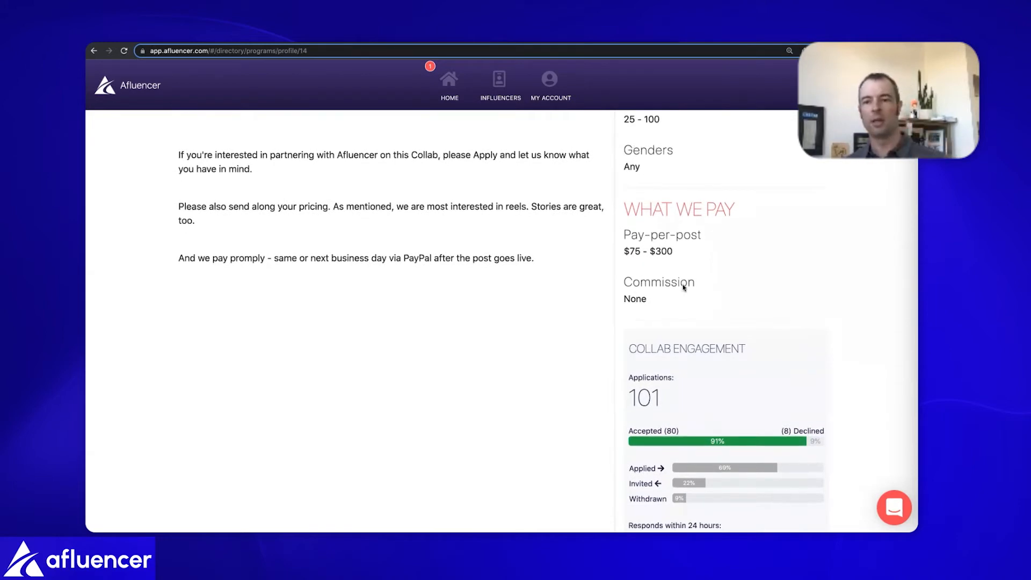
{"action": "scroll", "scroll_direction": "down", "scroll_amount": 3}
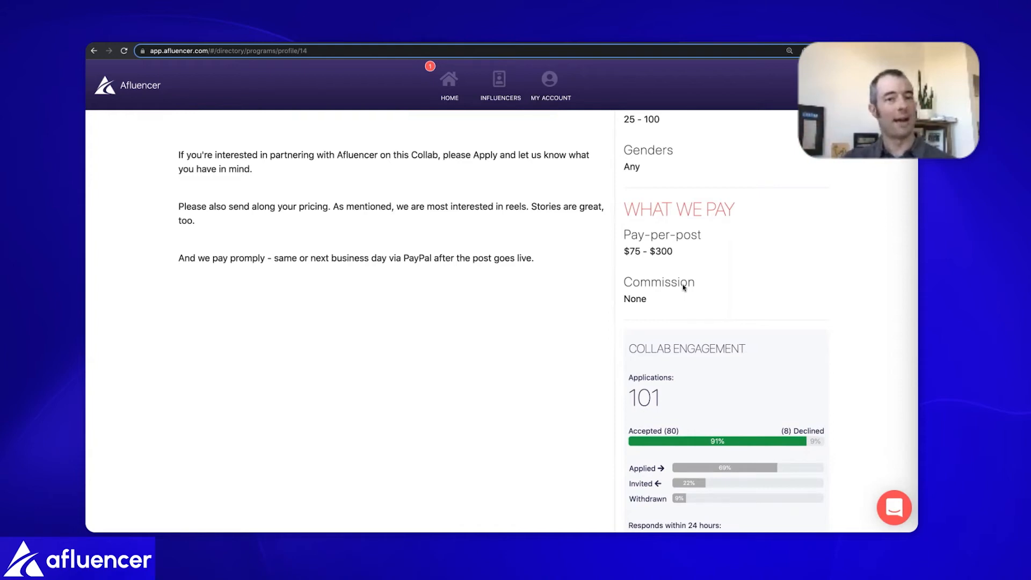
{"action": "mouse_move", "coordinate": [506, 172]}
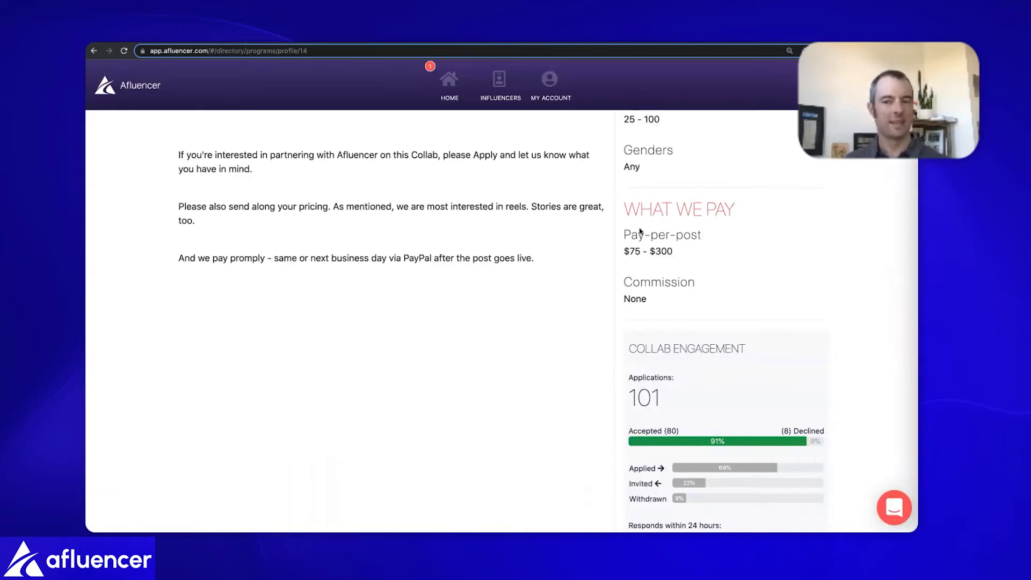
{"action": "scroll", "scroll_direction": "up", "scroll_amount": 3}
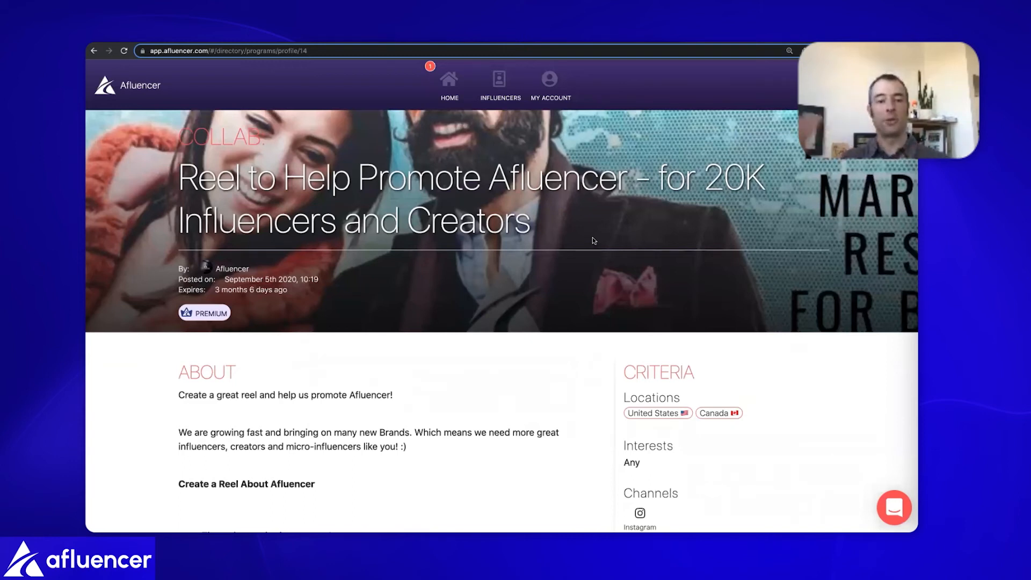
Scroll the collab page to its $75–$300 pay details and 101-application engagement stats.
{"action": "scroll", "scroll_direction": "down", "scroll_amount": 3}
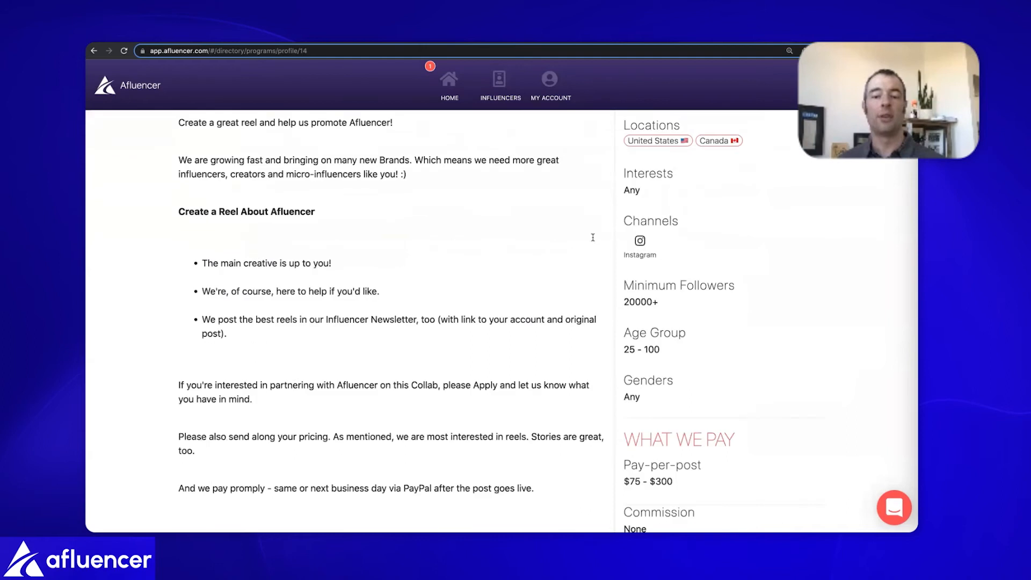
{"action": "scroll", "scroll_direction": "down", "scroll_amount": 3}
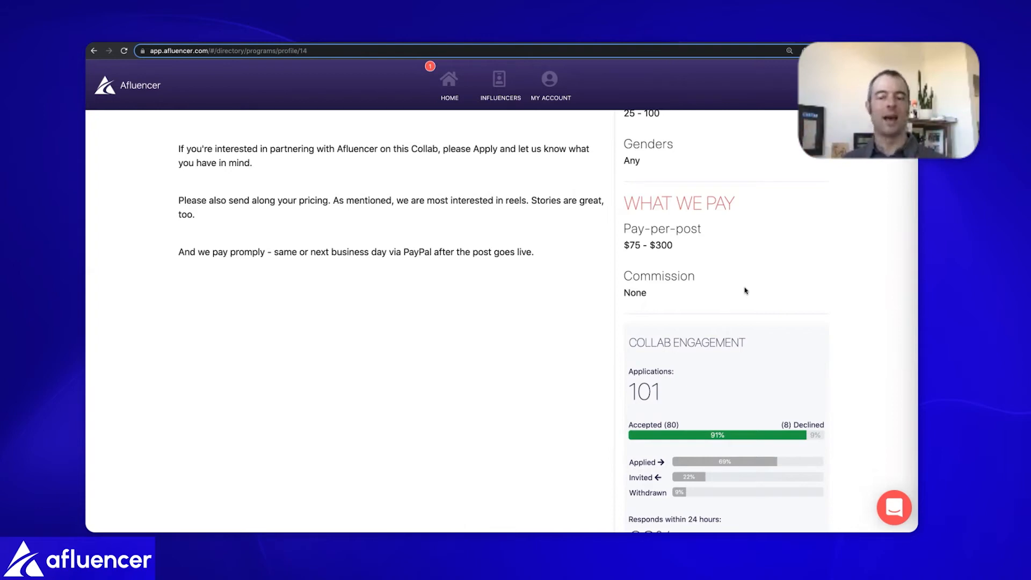
{"action": "mouse_move", "coordinate": [641, 189]}
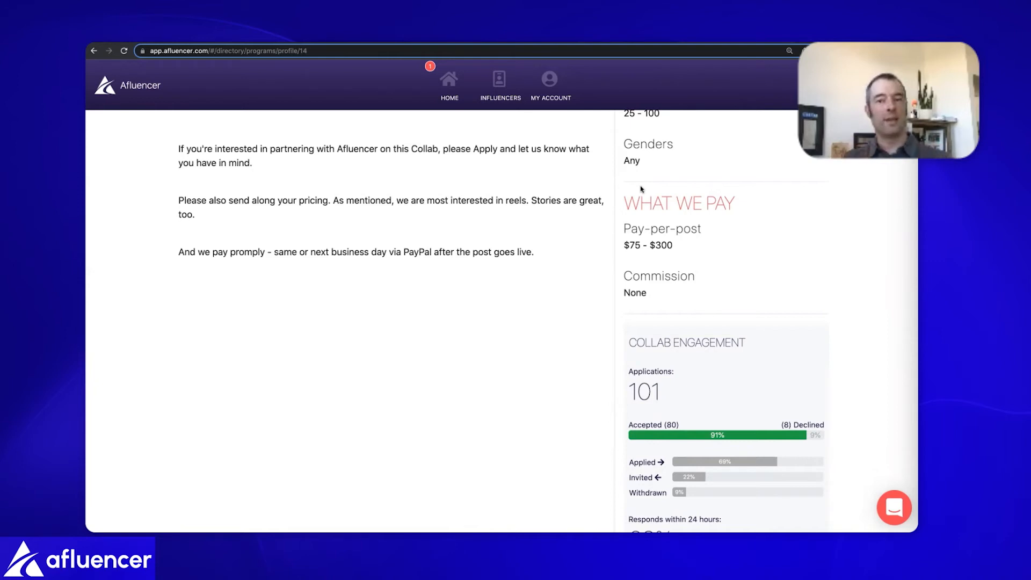
View Alena Switzer's Instagram insights: Brazil top country, 9.7% engagement, 111,758 total audience.
{"action": "left_click", "coordinate": [499, 82]}
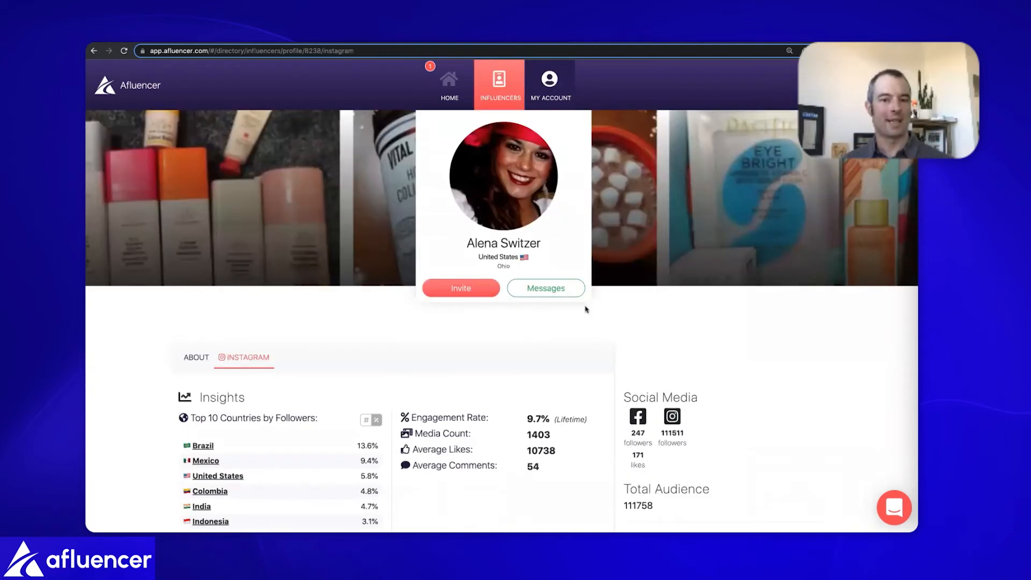
{"action": "scroll", "scroll_direction": "down", "scroll_amount": 3}
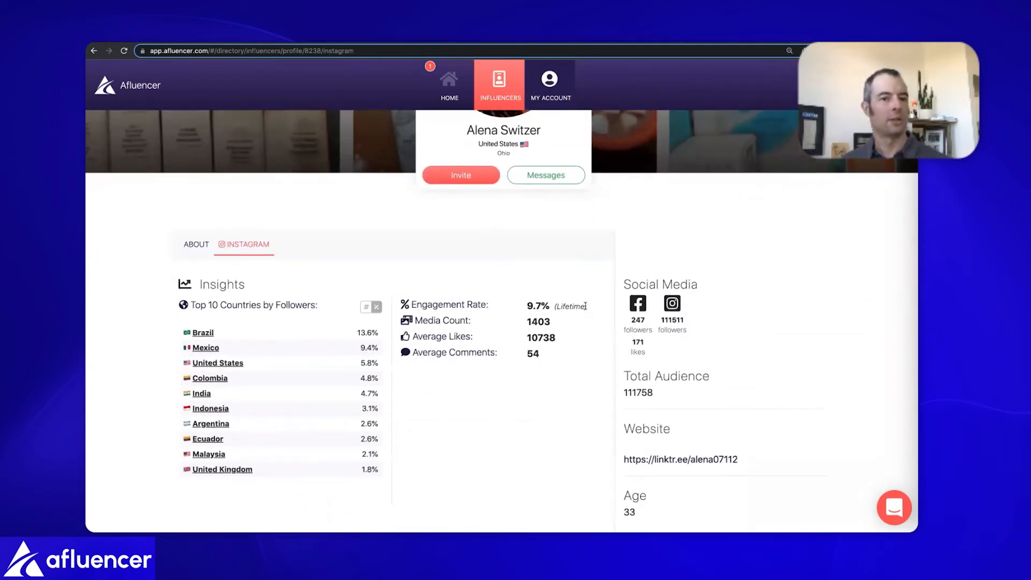
{"action": "scroll", "scroll_direction": "down", "scroll_amount": 3}
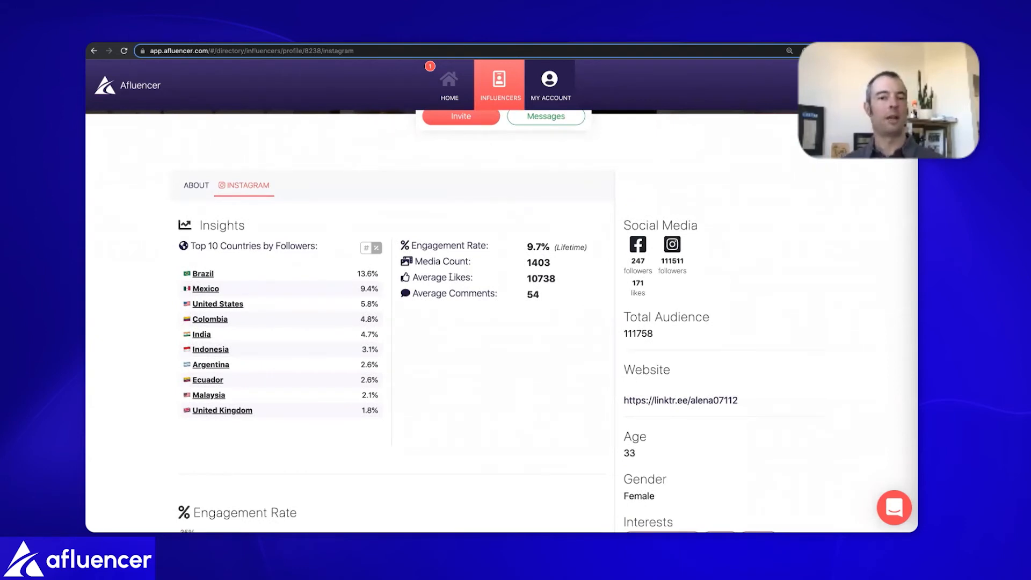
{"action": "scroll", "scroll_direction": "down", "scroll_amount": 3}
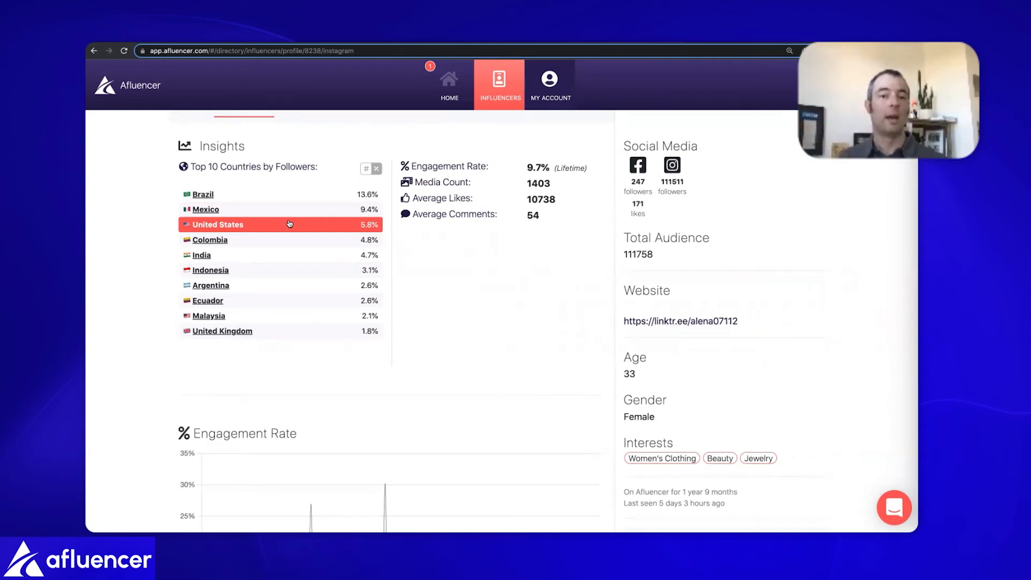
{"action": "mouse_move", "coordinate": [288, 209]}
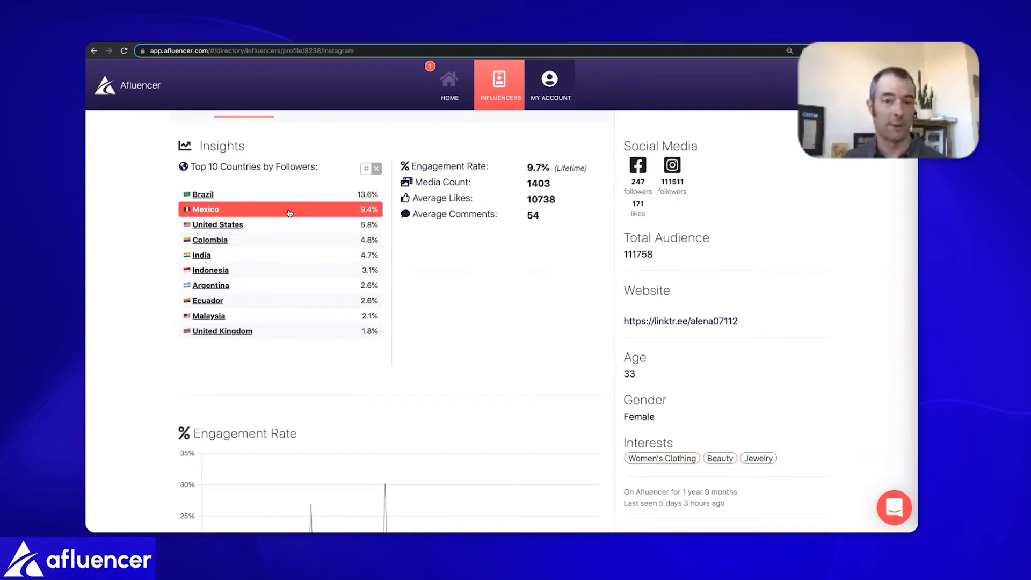
{"action": "scroll", "scroll_direction": "down", "scroll_amount": 3}
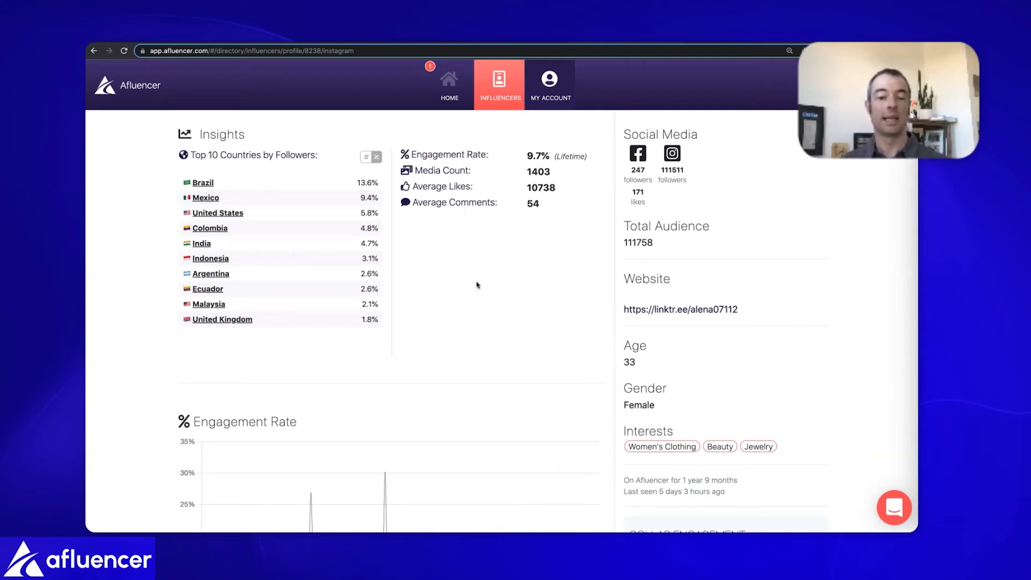
Scroll to the Latest Posts grid and reveal per-post engagement stats around 10%.
{"action": "scroll", "scroll_direction": "down", "scroll_amount": 3}
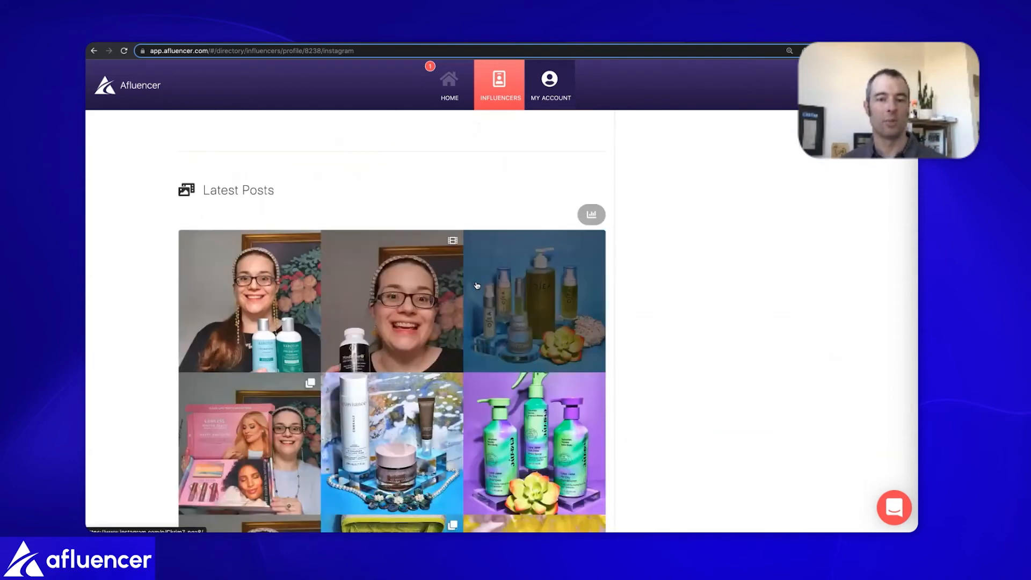
{"action": "scroll", "scroll_direction": "down", "scroll_amount": 3}
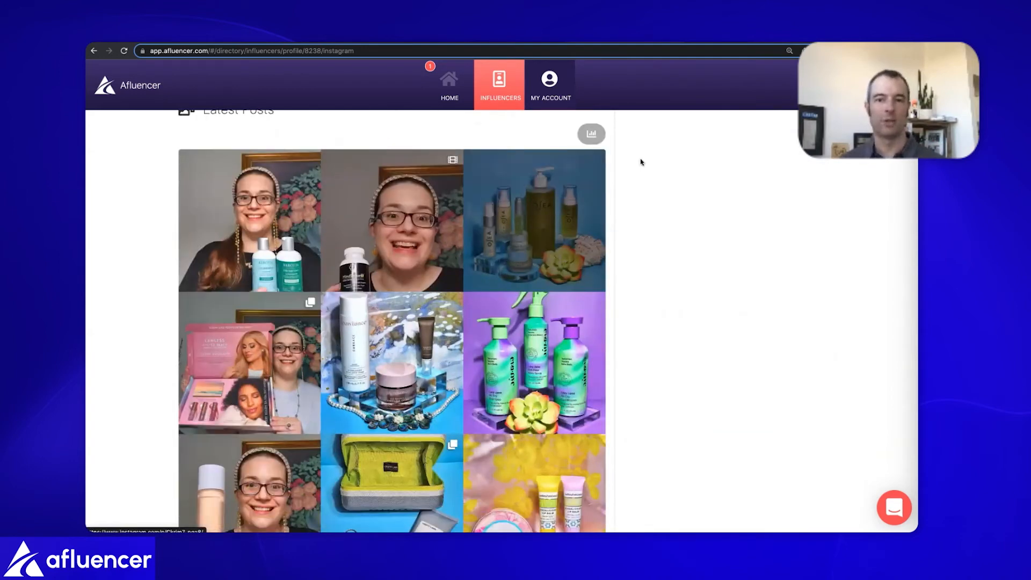
{"action": "left_click", "coordinate": [590, 133]}
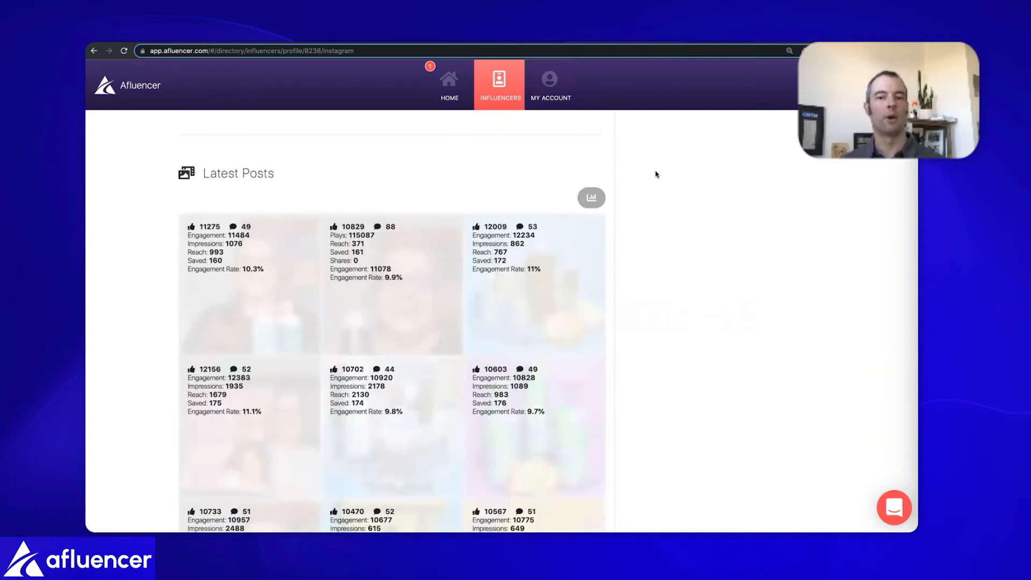
{"action": "scroll", "scroll_direction": "down", "scroll_amount": 3}
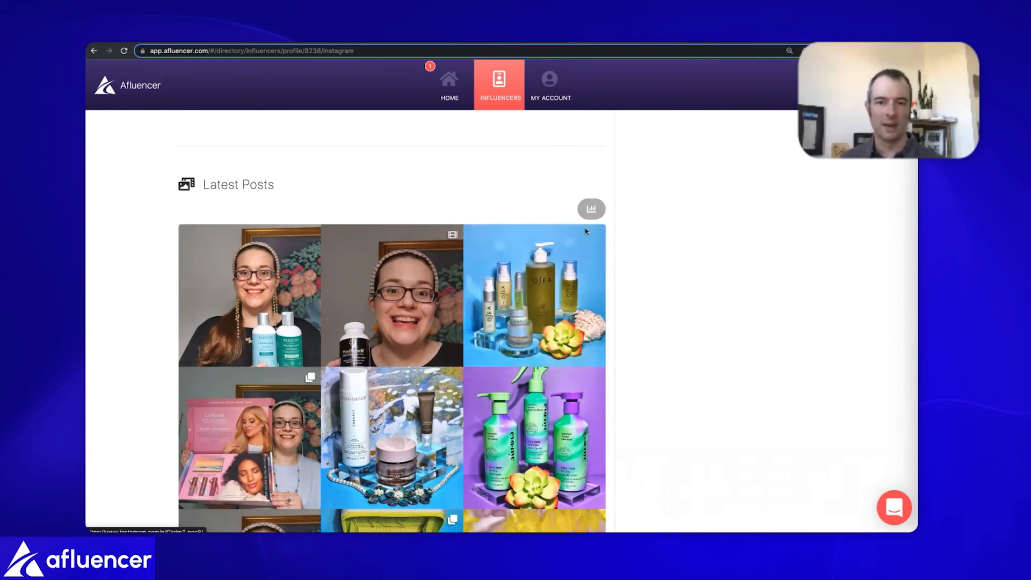
{"action": "left_click", "coordinate": [534, 295]}
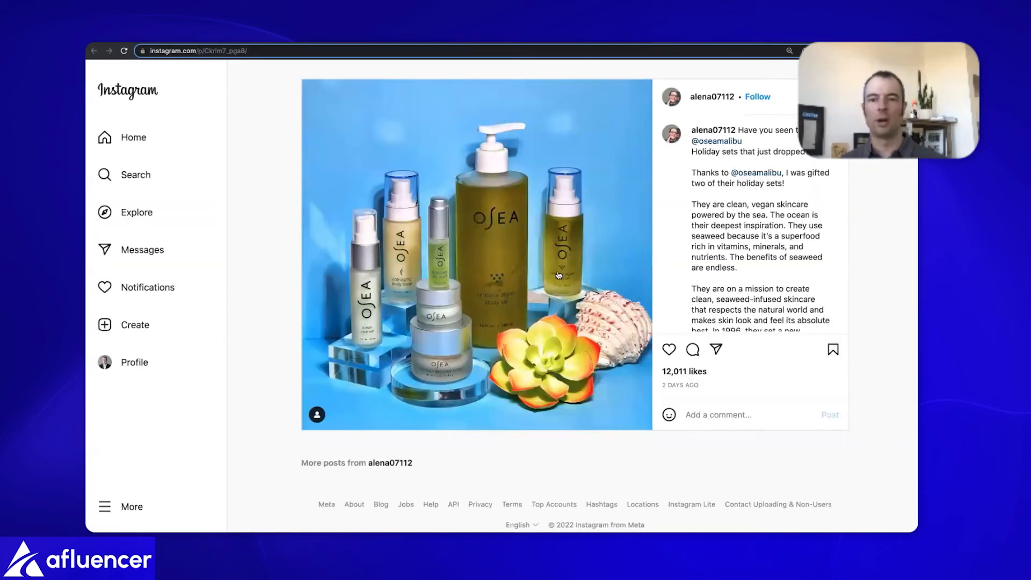
{"action": "scroll", "scroll_direction": "down", "scroll_amount": 3}
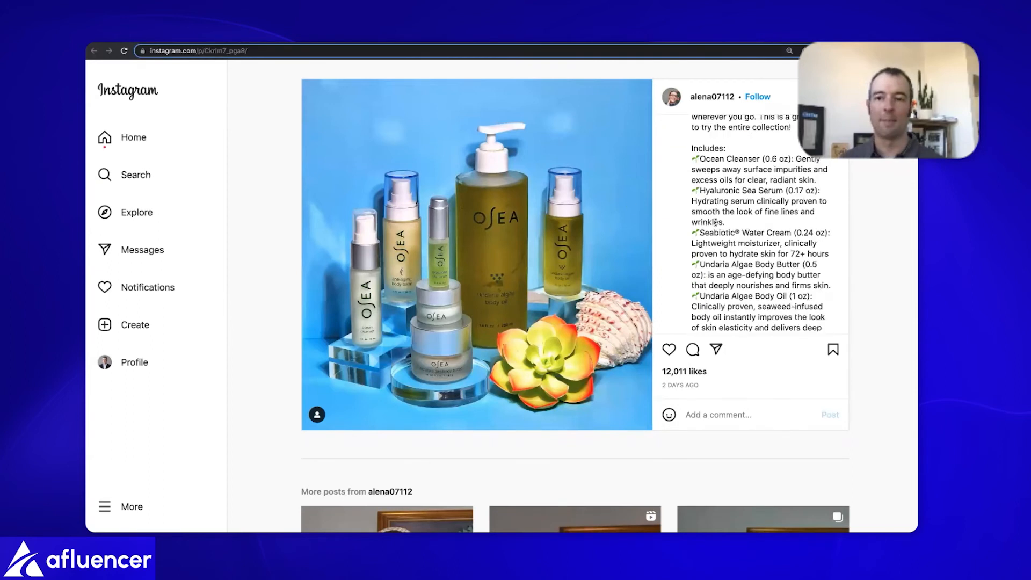
{"action": "scroll", "scroll_direction": "down", "scroll_amount": 3}
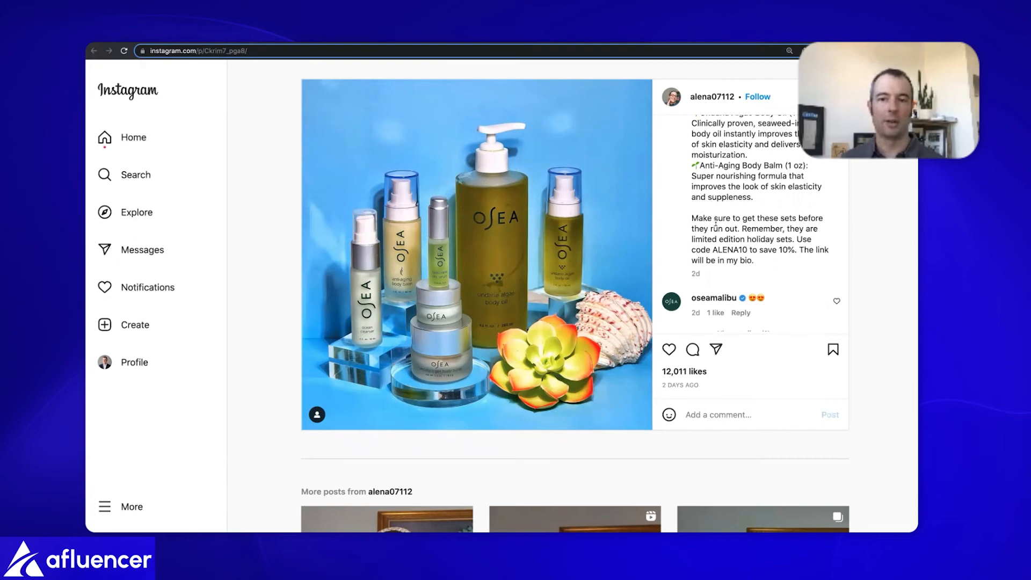
{"action": "scroll", "scroll_direction": "down", "scroll_amount": 3}
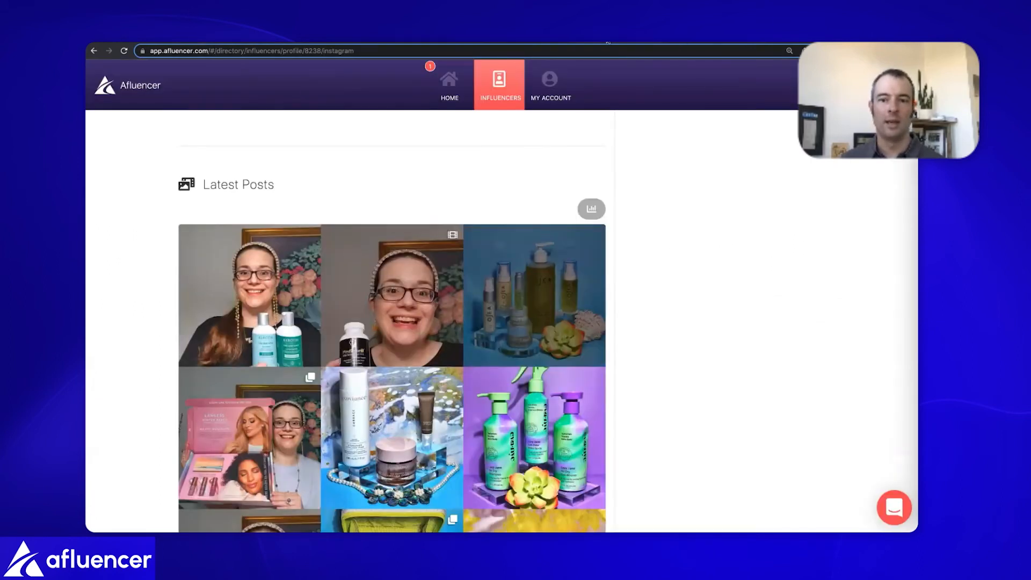
Toggle the per-post stats overlay on the Latest Posts grid, showing OSEA at 11% engagement.
{"action": "left_click", "coordinate": [590, 209]}
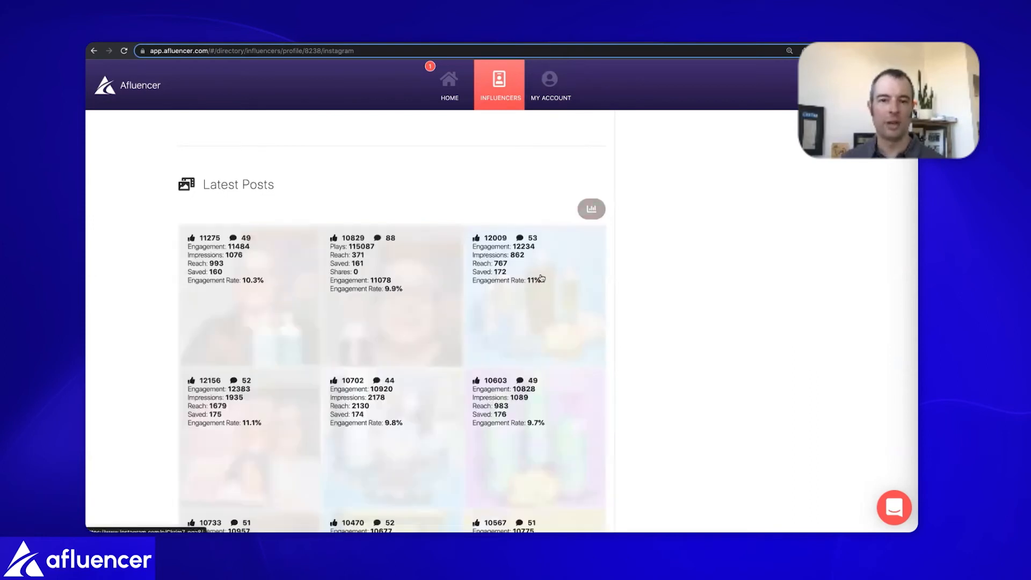
{"action": "mouse_move", "coordinate": [543, 303]}
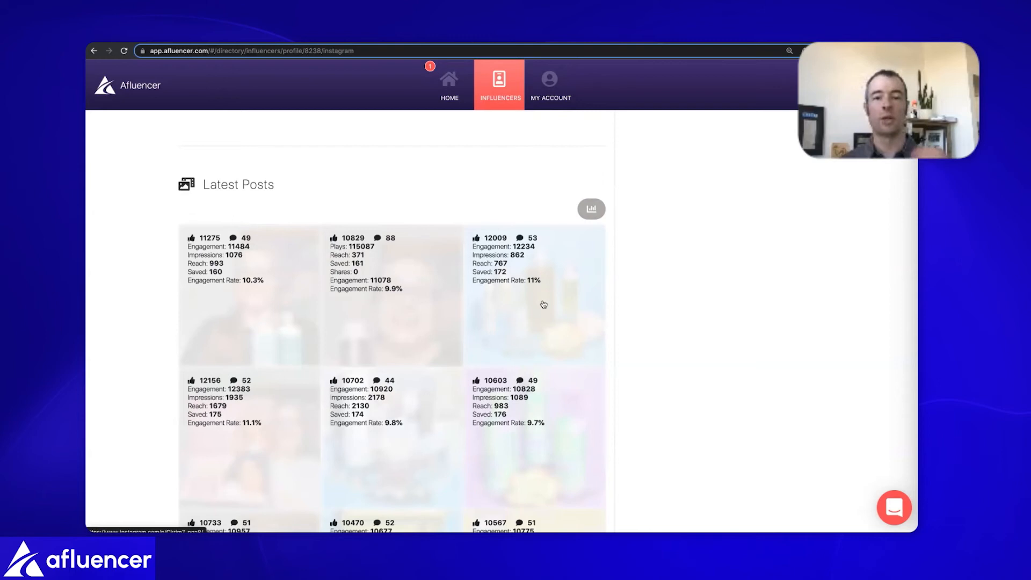
{"action": "mouse_move", "coordinate": [498, 260]}
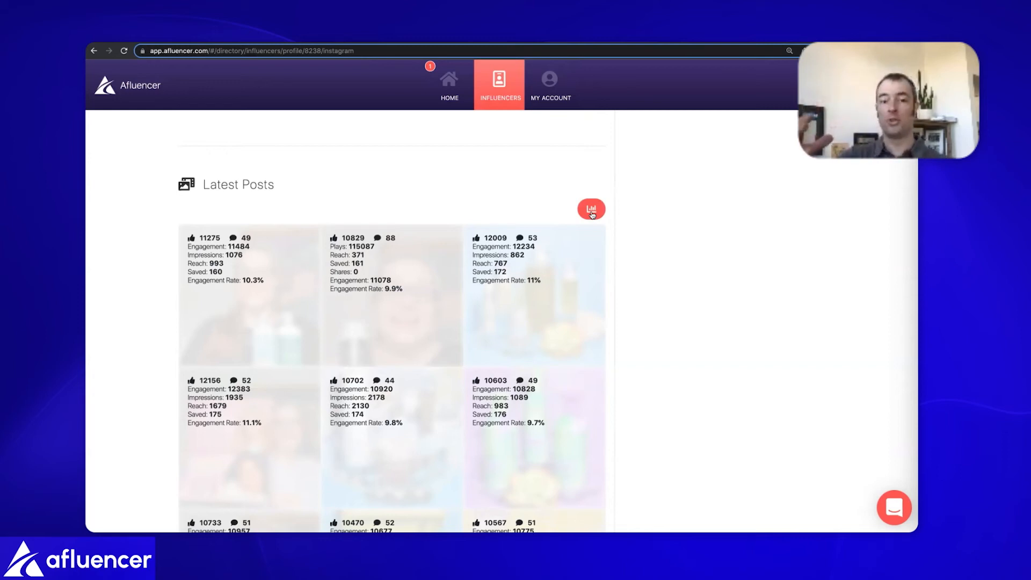
{"action": "left_click", "coordinate": [591, 209]}
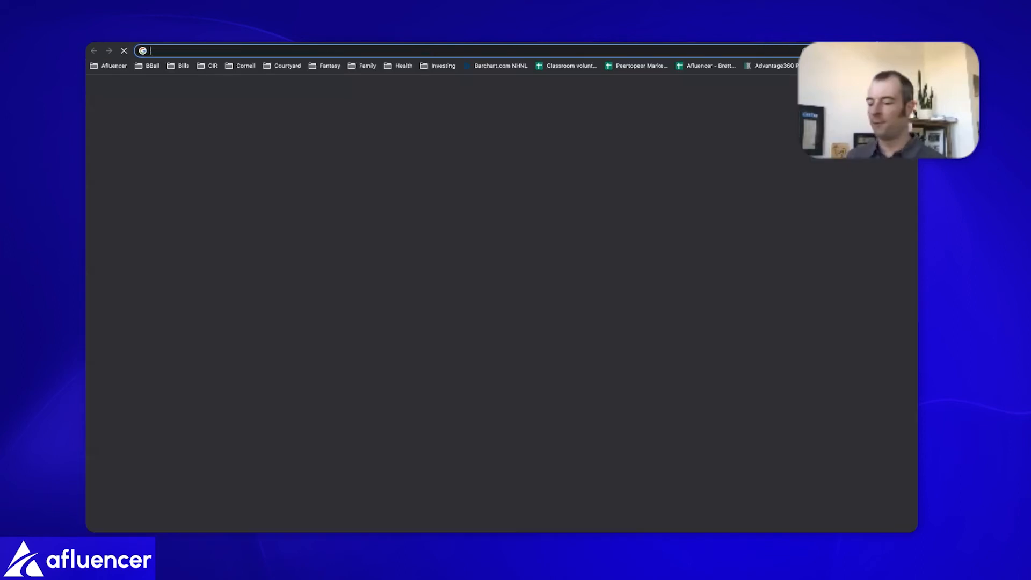
Go to afluencer.com/register and view the Influencer-or-Brand account type choice.
{"action": "type", "text": "afluencer.com/register/#/"}
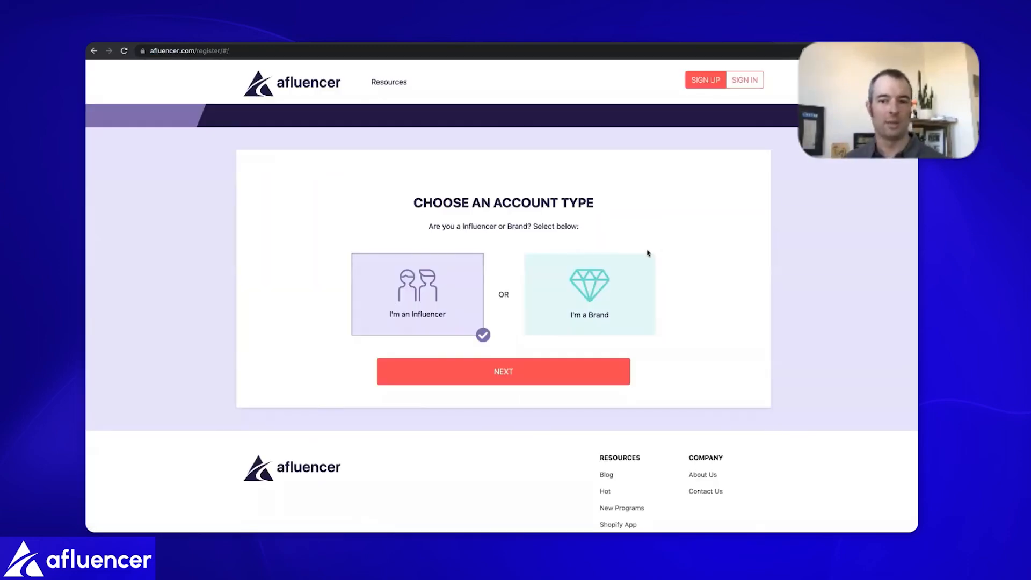
{"action": "left_click", "coordinate": [588, 293]}
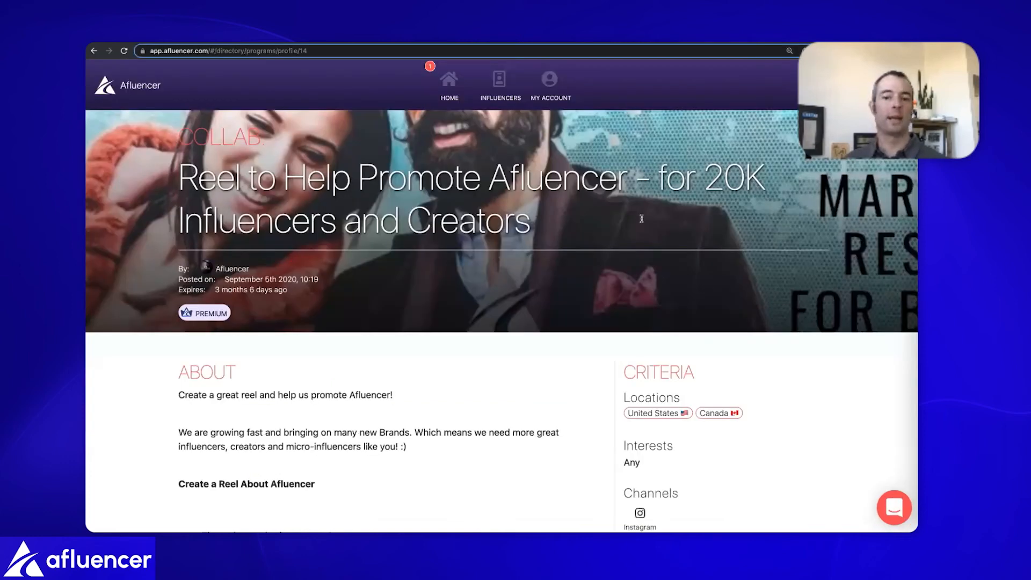
Go to My Collabs from the 20K Influencers collab listing.
{"action": "scroll", "scroll_direction": "down", "scroll_amount": 3}
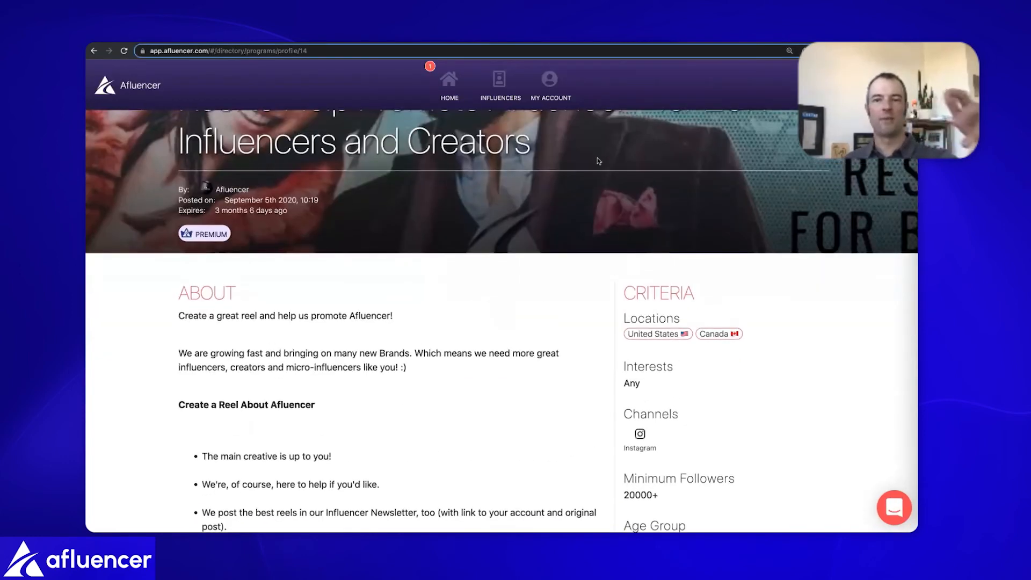
{"action": "left_click", "coordinate": [549, 84]}
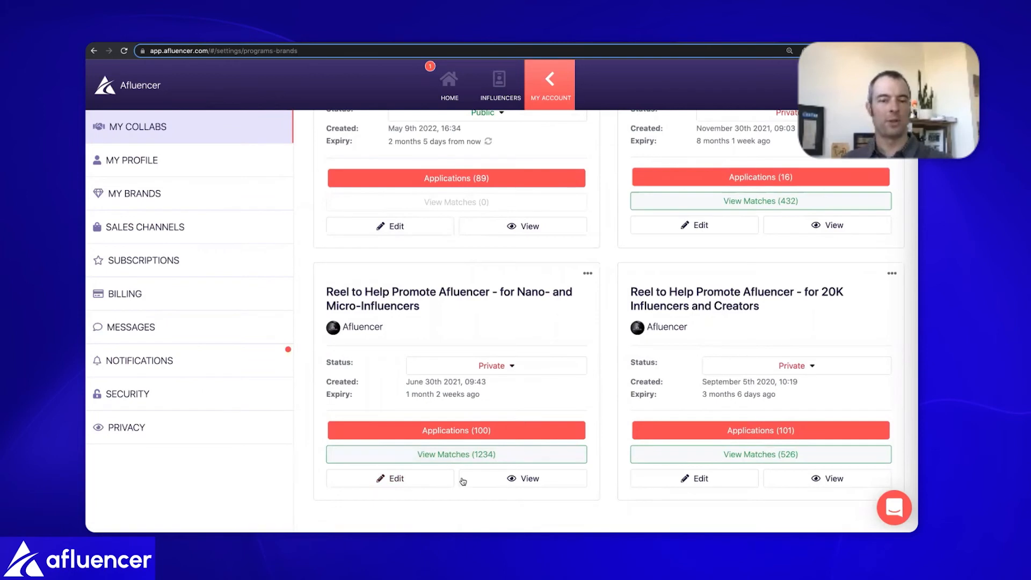
Edit the Nano- and Micro-Influencers reel collab and reach its Criteria and What We Pay sections.
{"action": "left_click", "coordinate": [389, 477]}
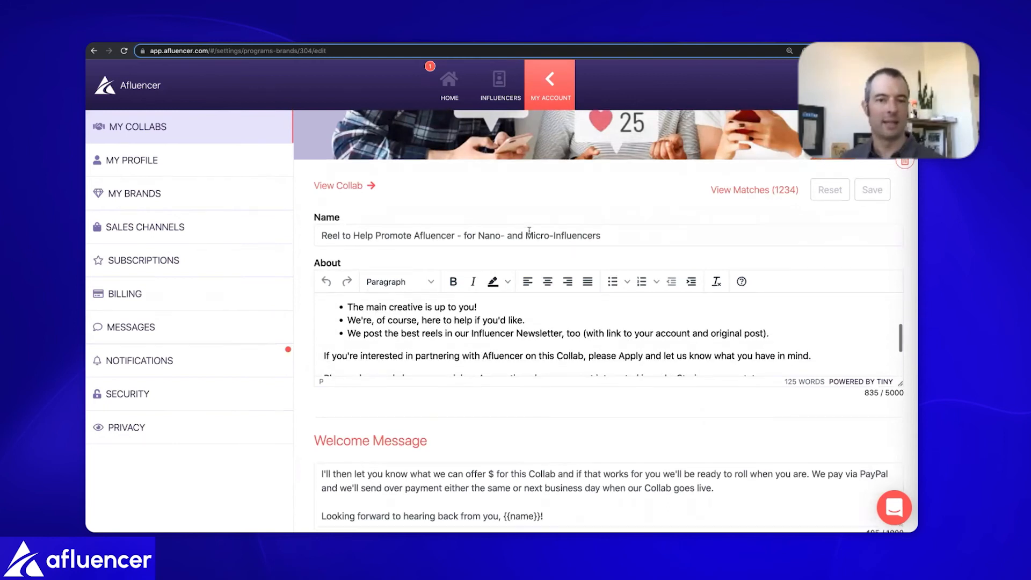
{"action": "scroll", "scroll_direction": "down", "scroll_amount": 3}
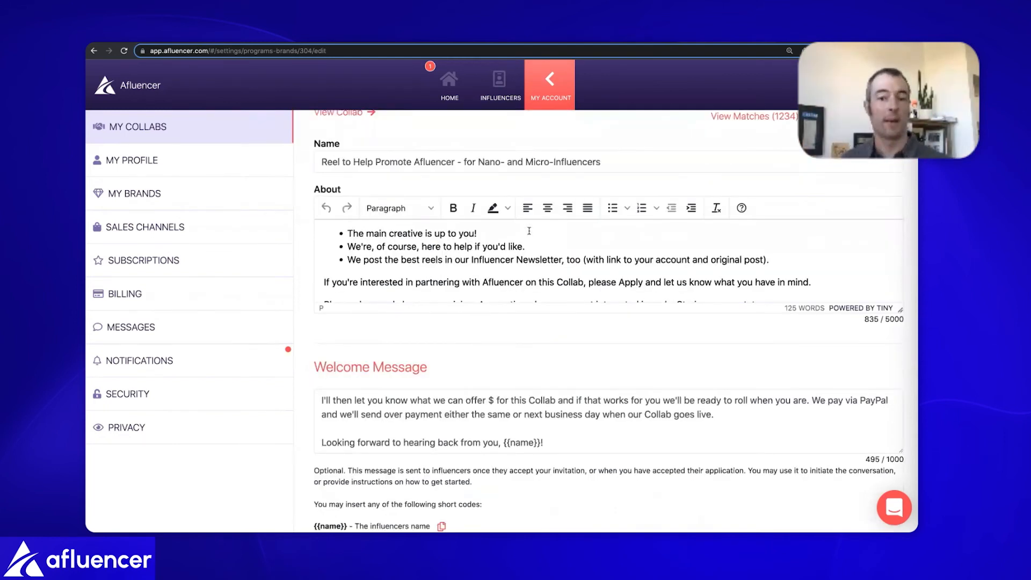
{"action": "scroll", "scroll_direction": "down", "scroll_amount": 3}
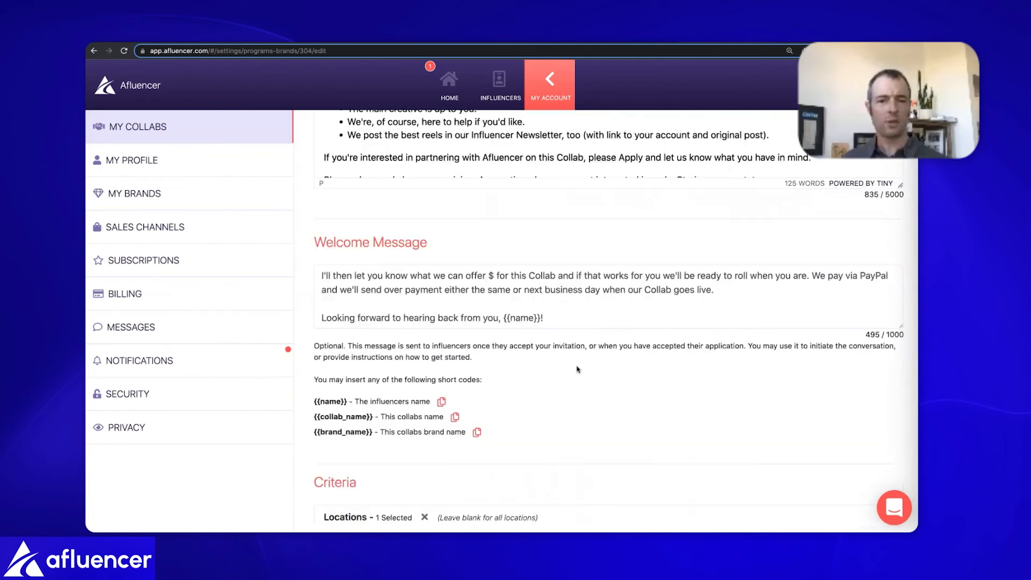
{"action": "scroll", "scroll_direction": "down", "scroll_amount": 3}
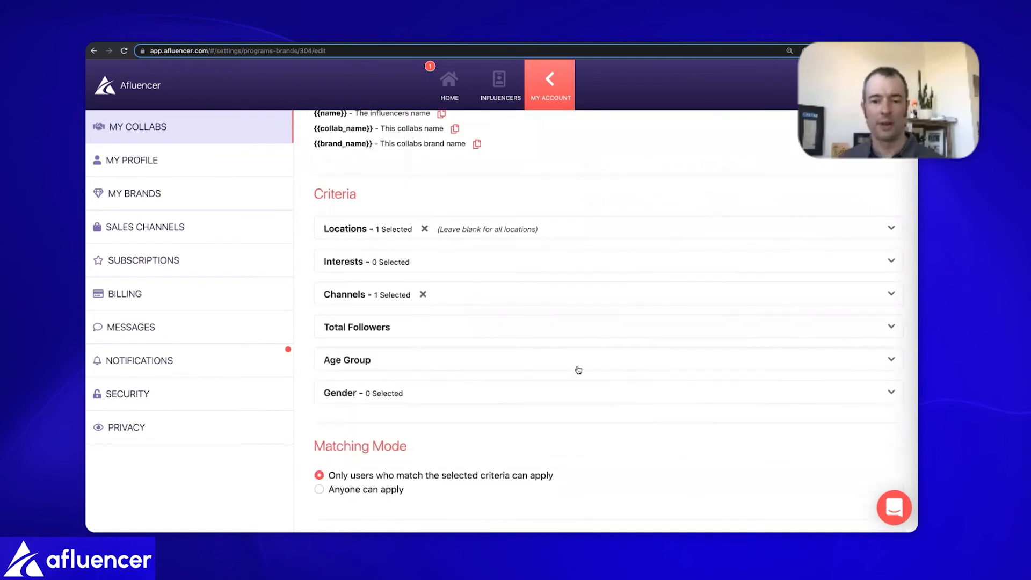
{"action": "scroll", "scroll_direction": "down", "scroll_amount": 3}
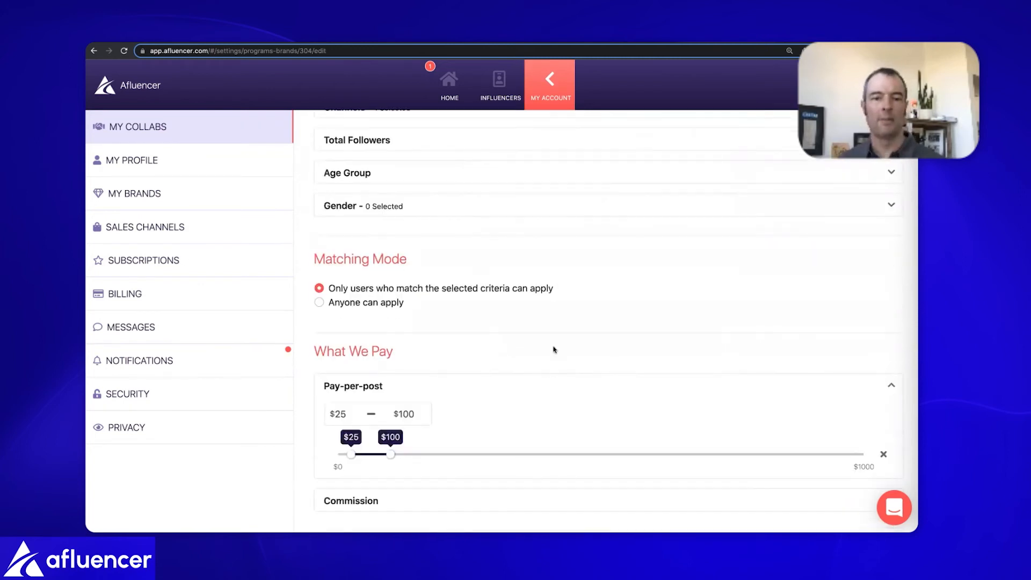
{"action": "scroll", "scroll_direction": "down", "scroll_amount": 3}
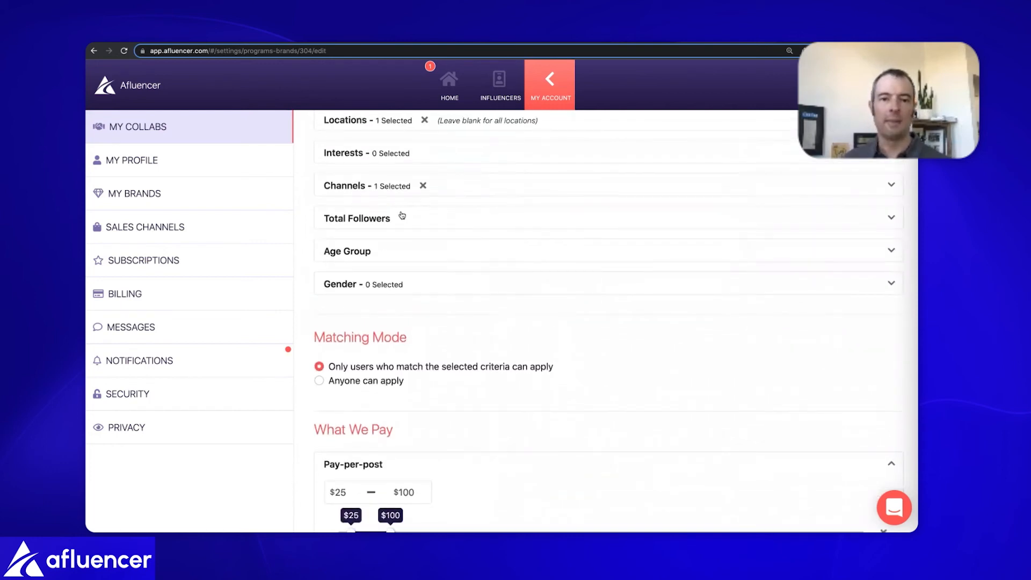
Expand the Total Followers criterion showing the 5,000+ minimum next to the $25–$100 pay-per-post range.
{"action": "left_click", "coordinate": [356, 218]}
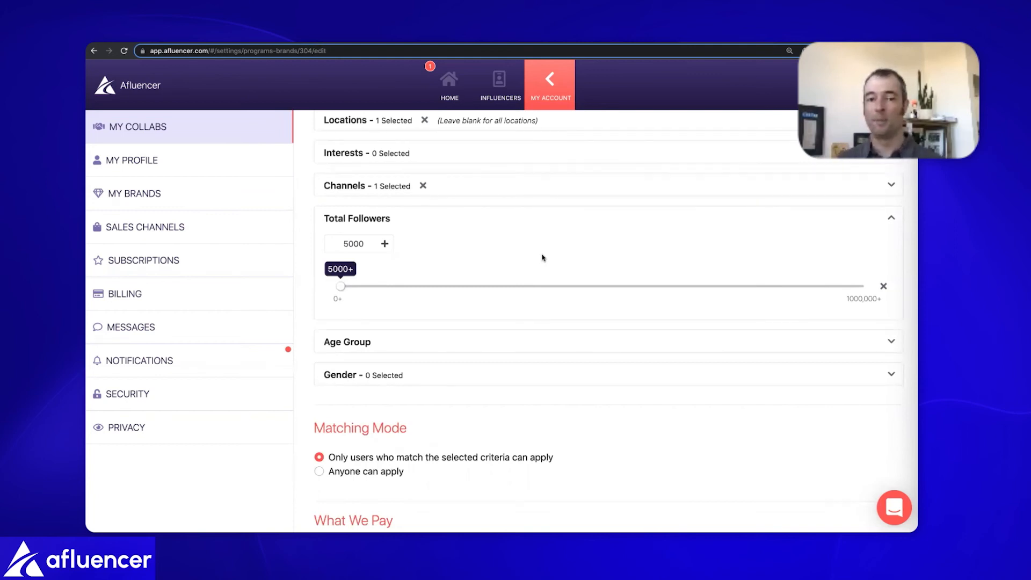
{"action": "scroll", "scroll_direction": "down", "scroll_amount": 3}
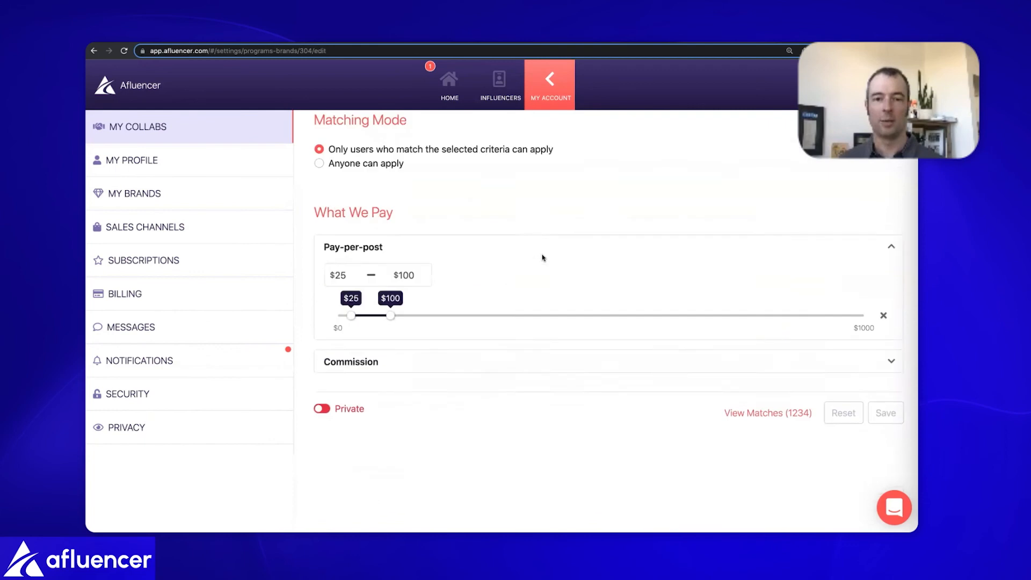
{"action": "scroll", "scroll_direction": "down", "scroll_amount": 3}
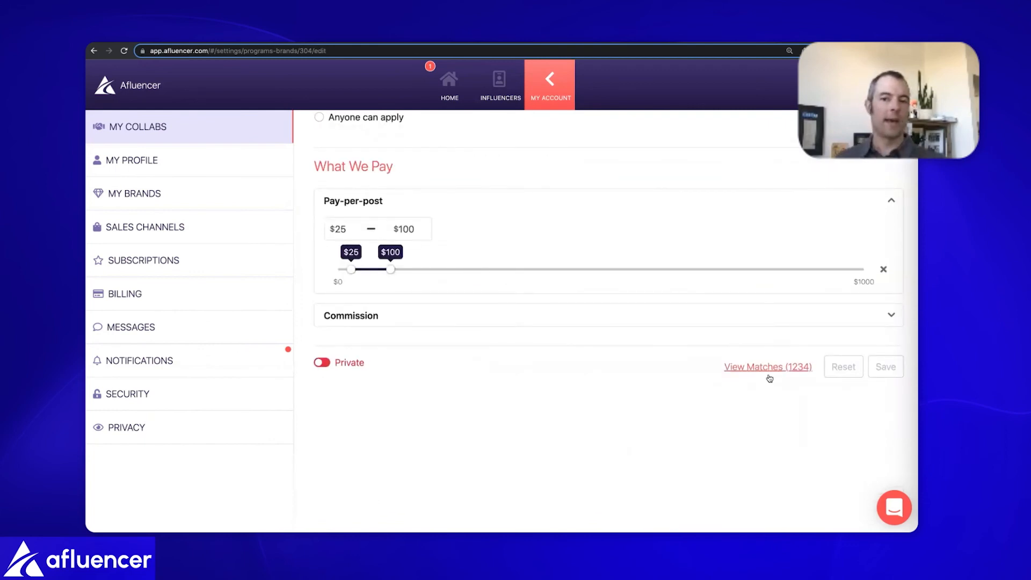
View the 1,234 influencers matching the collab's criteria and browse the results.
{"action": "left_click", "coordinate": [767, 366]}
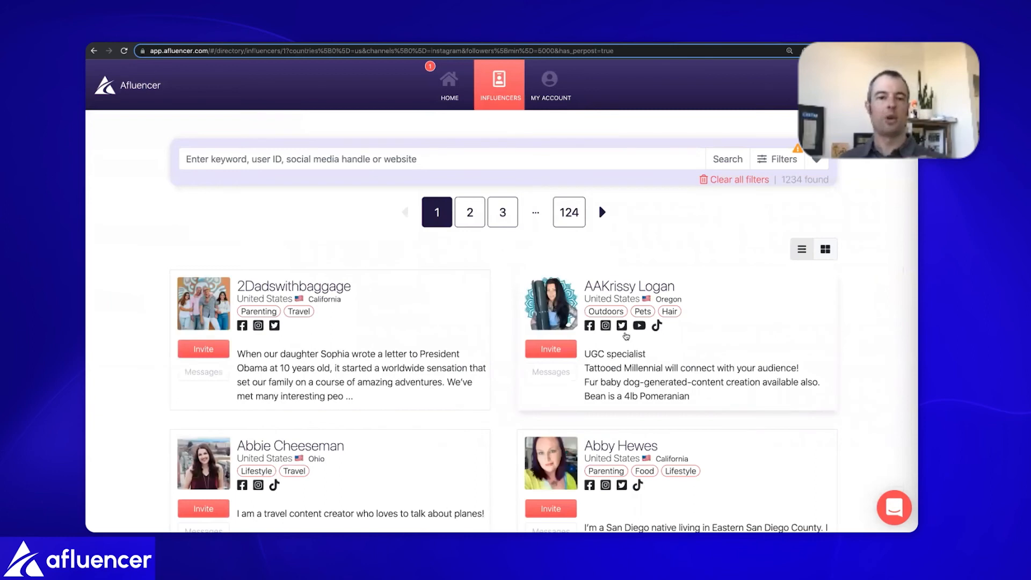
{"action": "scroll", "scroll_direction": "down", "scroll_amount": 3}
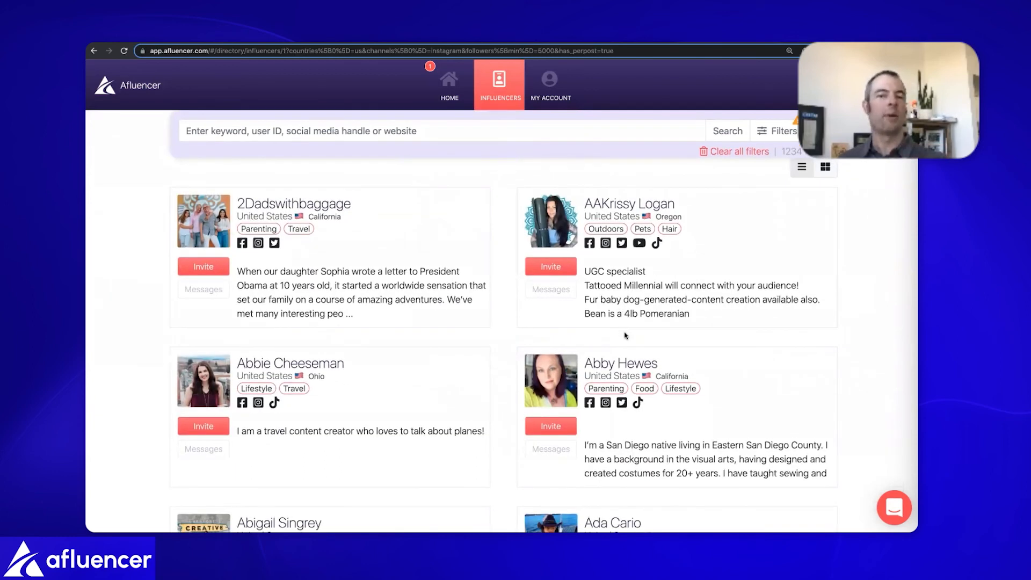
{"action": "scroll", "scroll_direction": "down", "scroll_amount": 3}
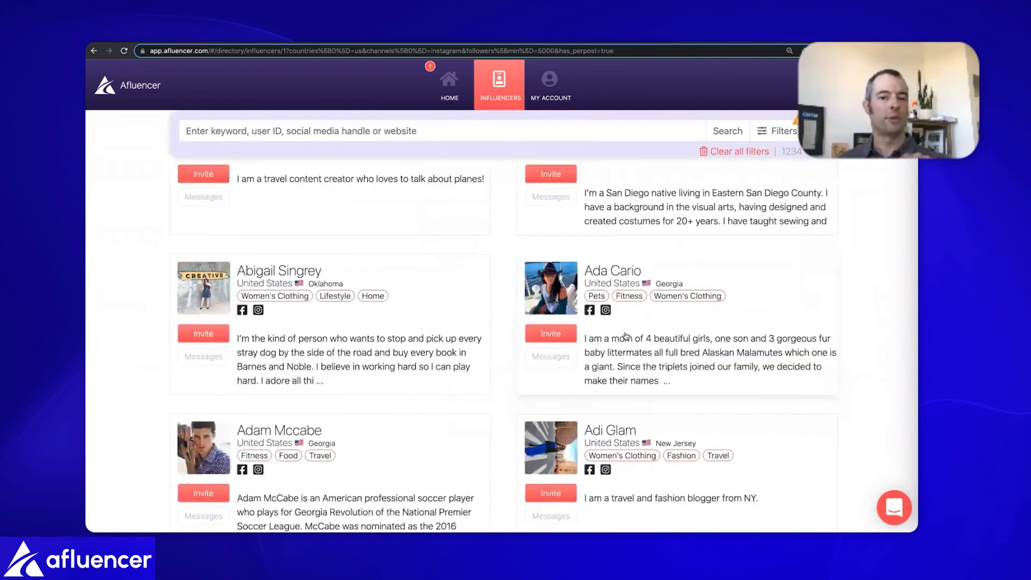
{"action": "scroll", "scroll_direction": "down", "scroll_amount": 3}
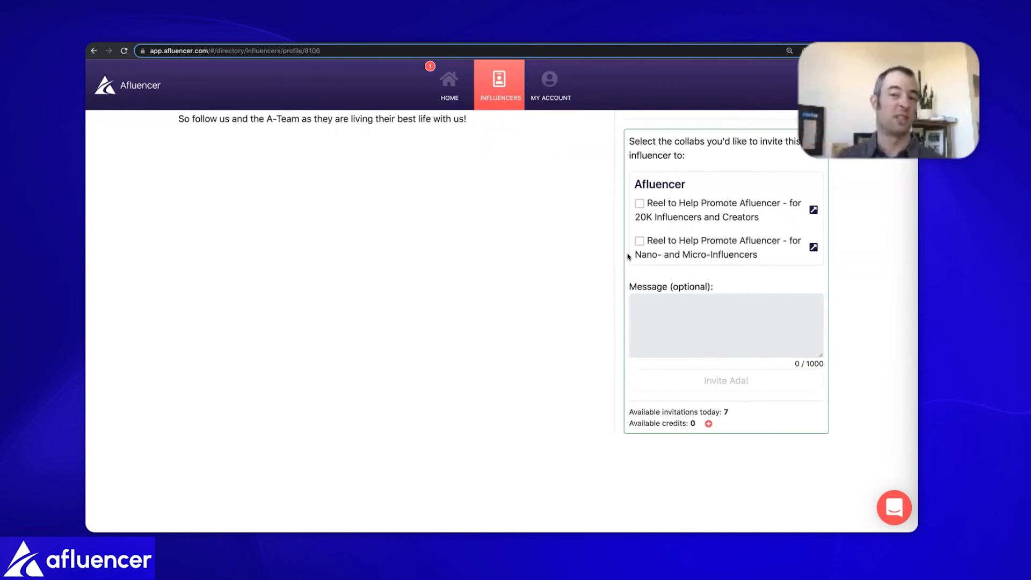
Review the invite collab list, then browse the Collabs directory with the same filters (49 matches).
{"action": "scroll", "scroll_direction": "down", "scroll_amount": 3}
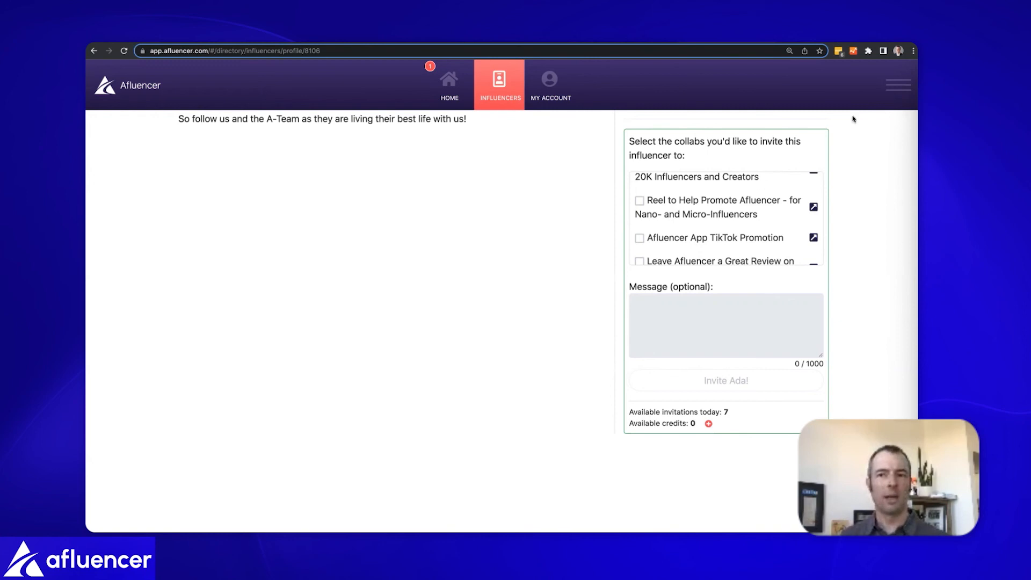
{"action": "left_click", "coordinate": [897, 84]}
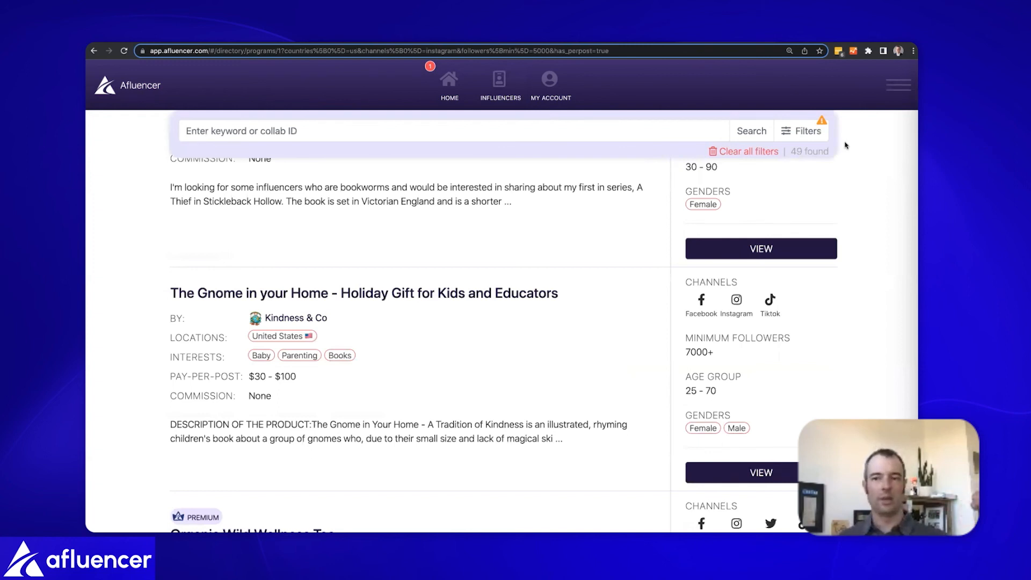
{"action": "mouse_move", "coordinate": [627, 271]}
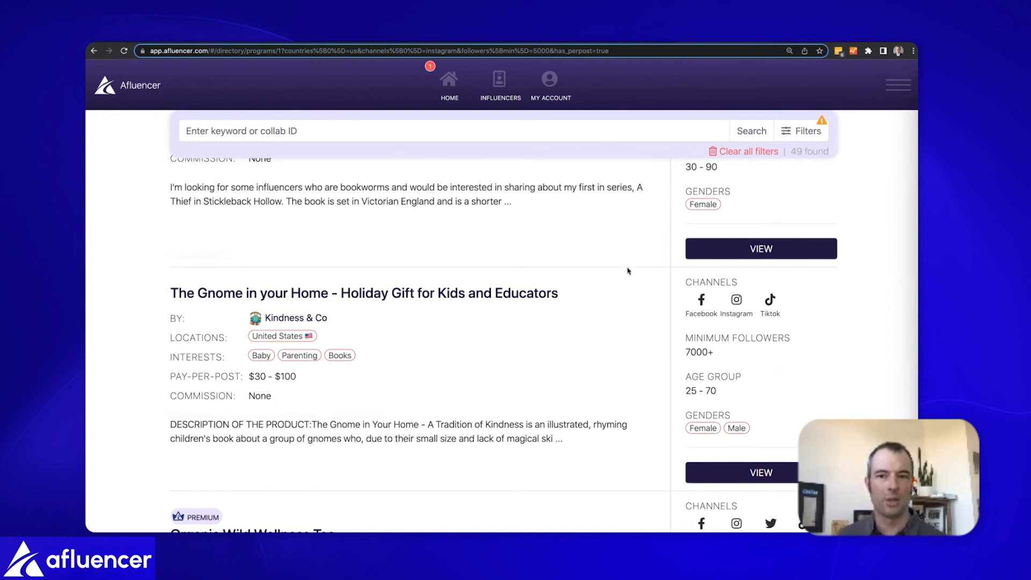
Clear all collab directory filters to list all 179 collabs.
{"action": "left_click", "coordinate": [747, 151]}
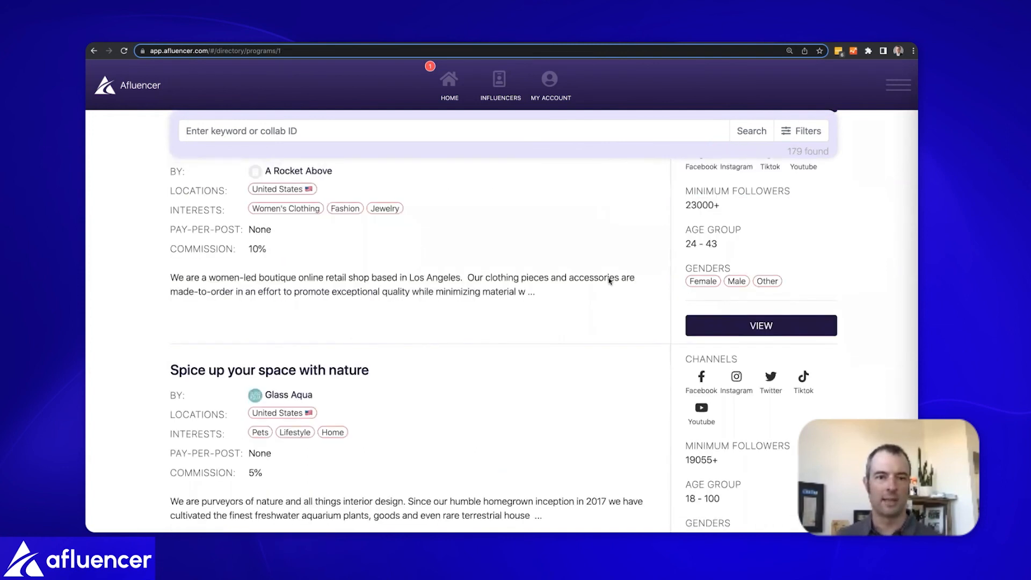
{"action": "scroll", "scroll_direction": "down", "scroll_amount": 3}
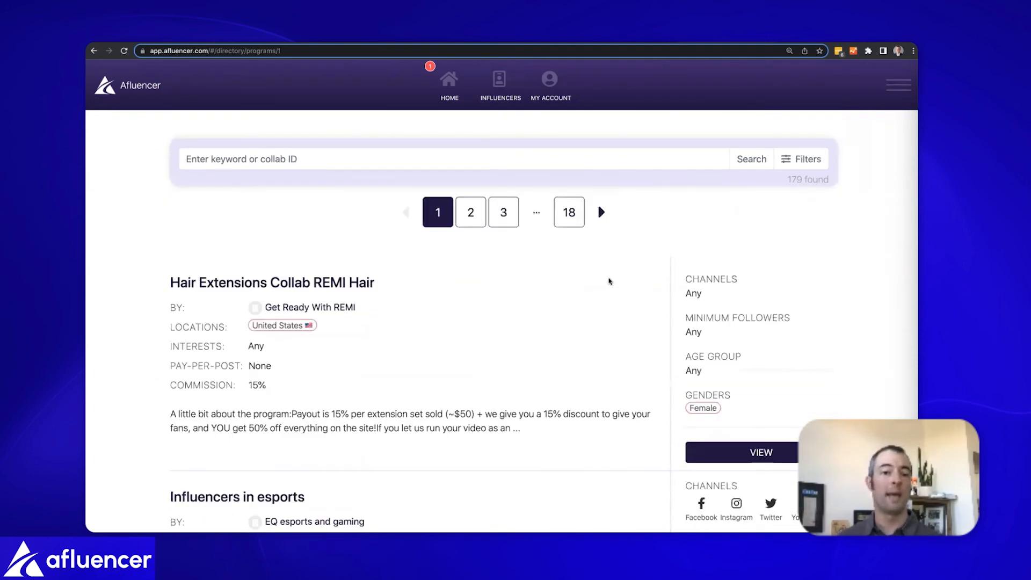
{"action": "scroll", "scroll_direction": "down", "scroll_amount": 3}
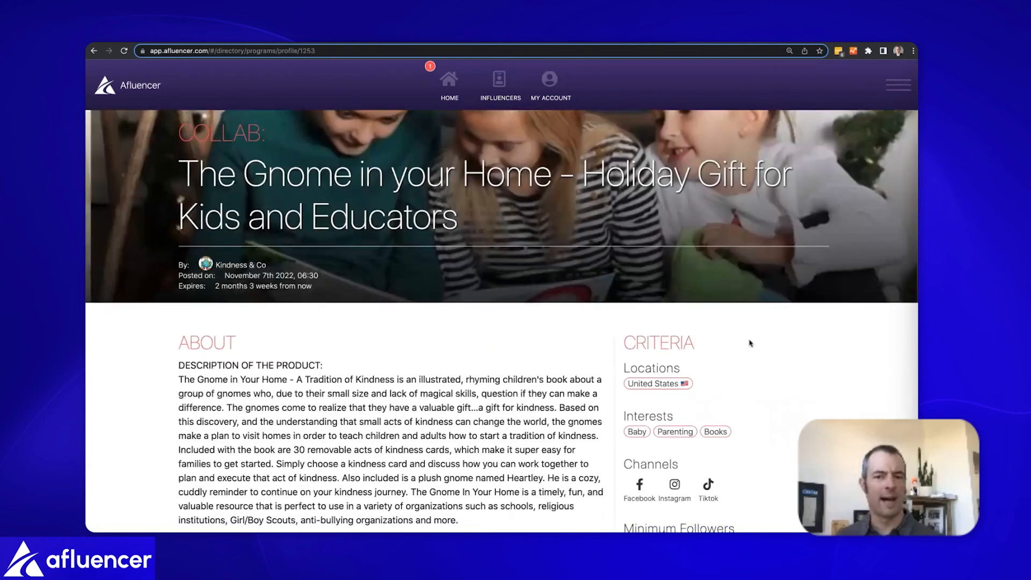
Read through The Gnome in your Home collab's What We Pay and the Get Started blog guide.
{"action": "scroll", "scroll_direction": "down", "scroll_amount": 3}
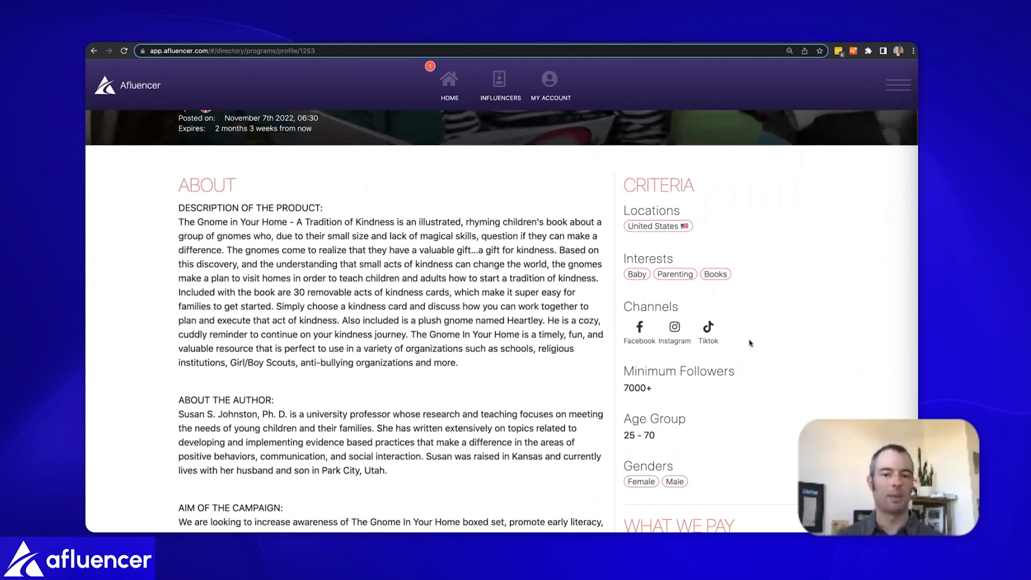
{"action": "scroll", "scroll_direction": "down", "scroll_amount": 3}
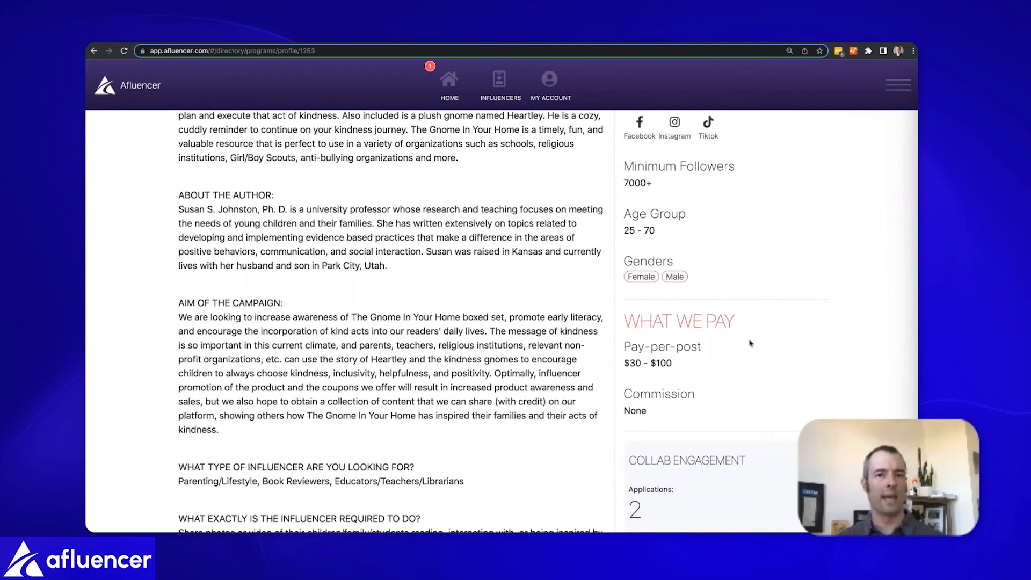
{"action": "mouse_move", "coordinate": [262, 60]}
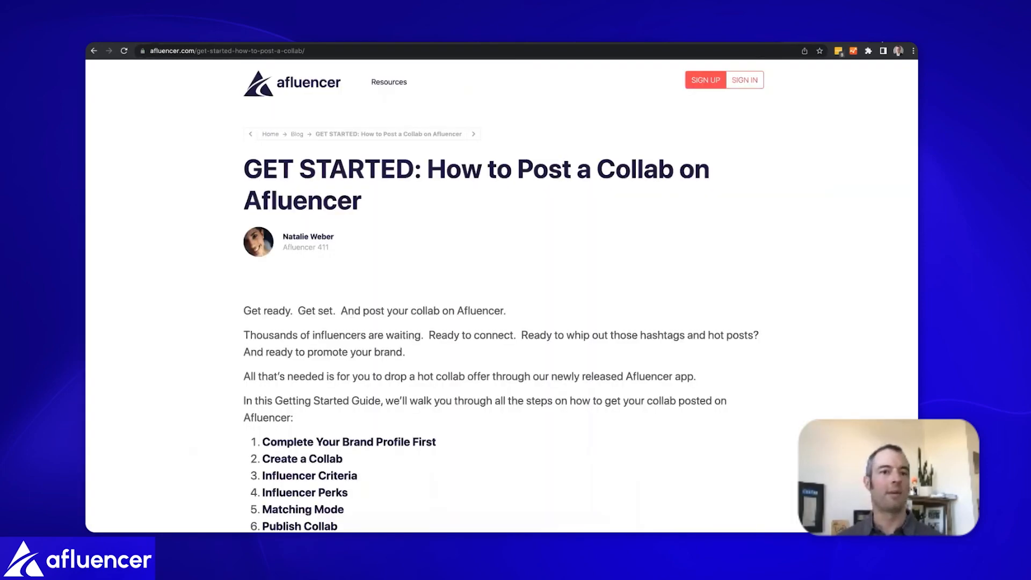
{"action": "scroll", "scroll_direction": "down", "scroll_amount": 3}
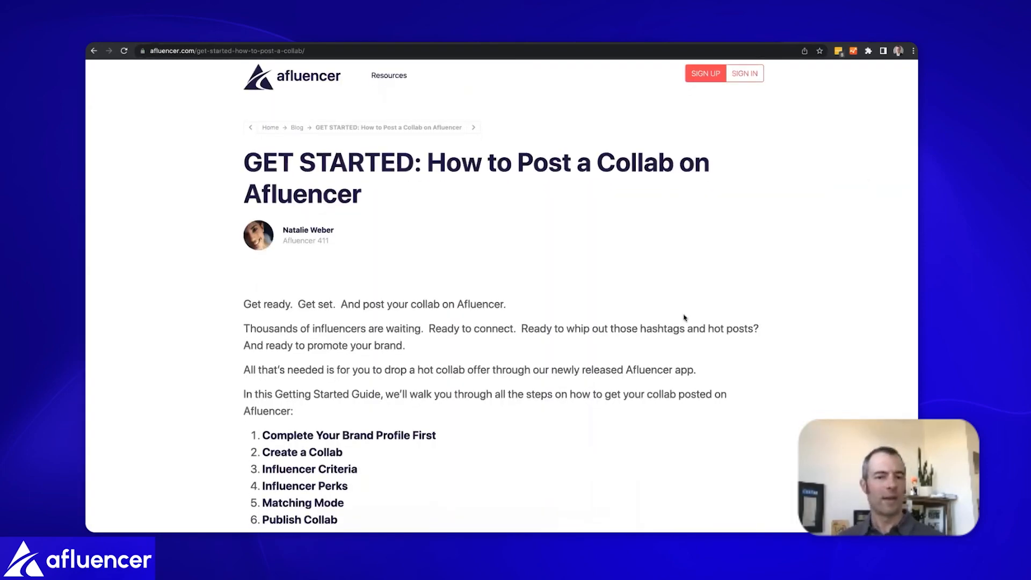
{"action": "scroll", "scroll_direction": "down", "scroll_amount": 3}
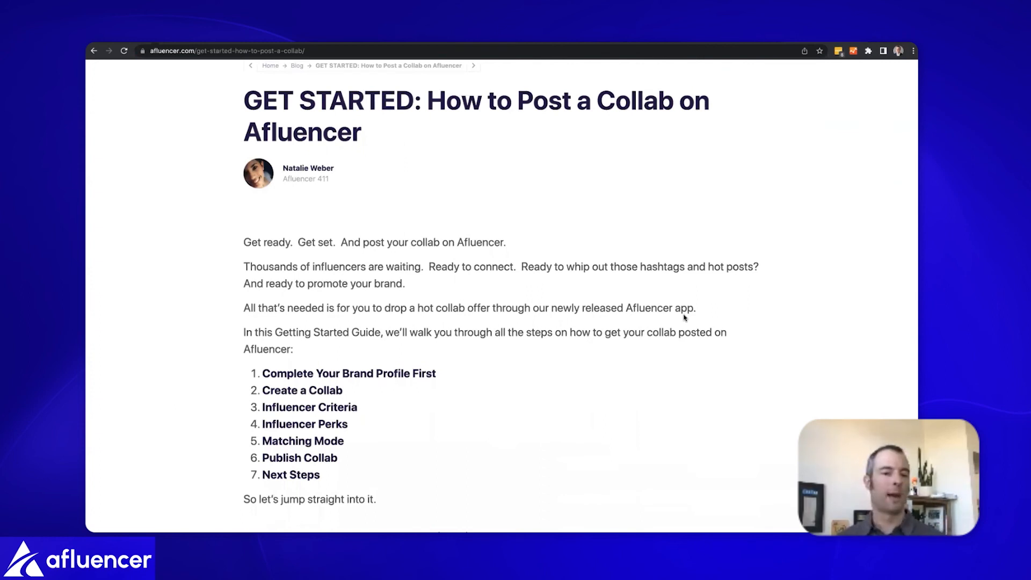